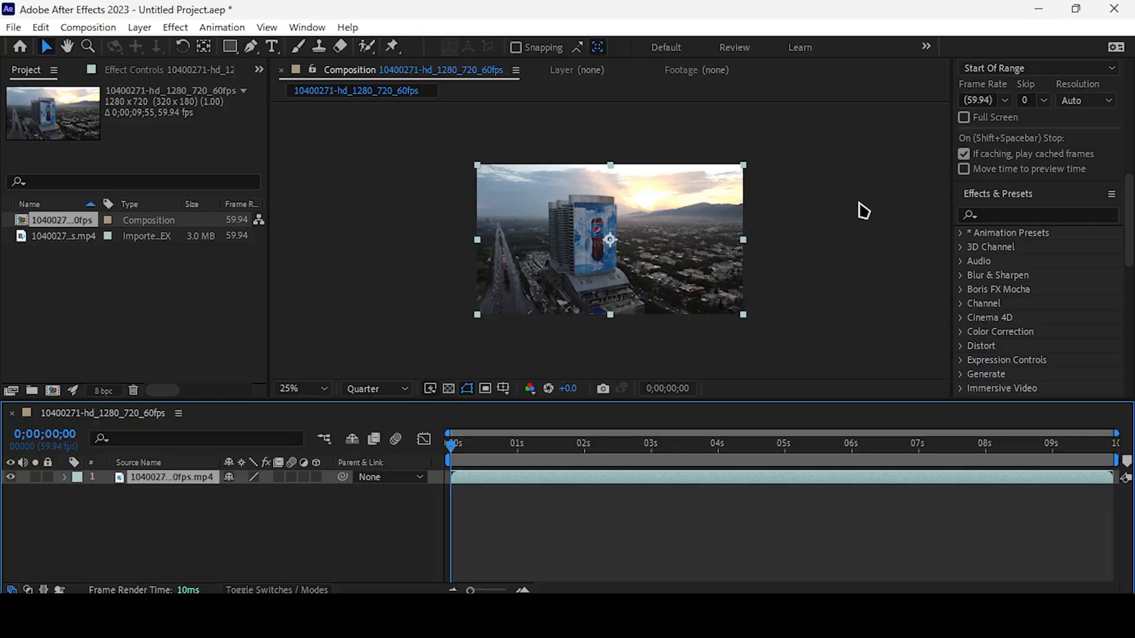
Find '3d ca' in Effects & Presets and apply the 3D Camera Tracker to the footage
left_click(1037, 214)
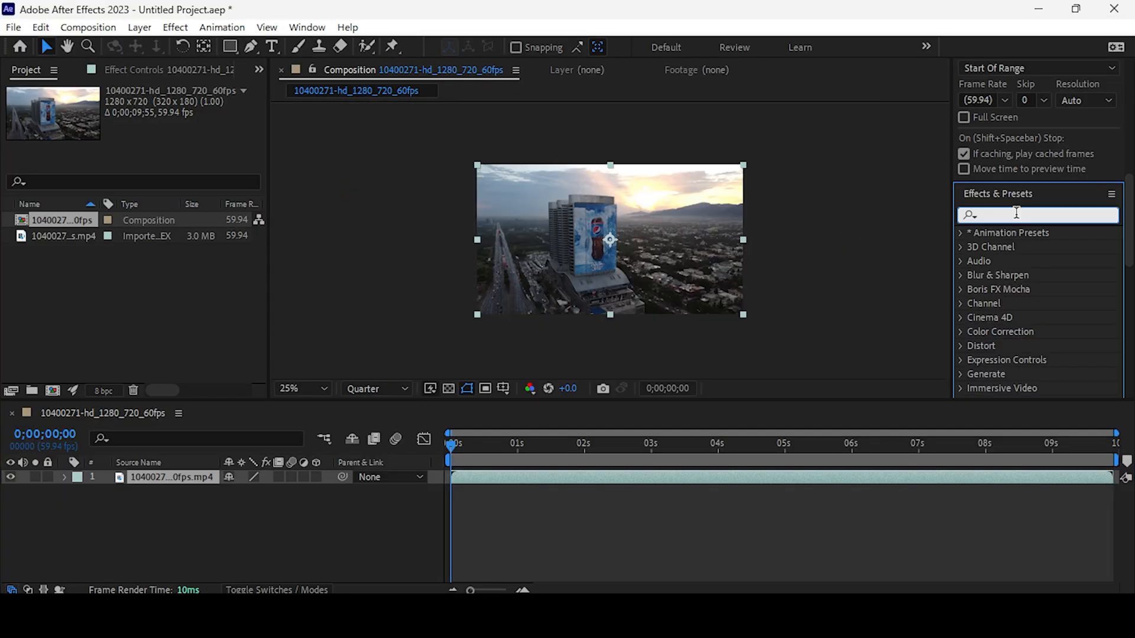
type("3d ca")
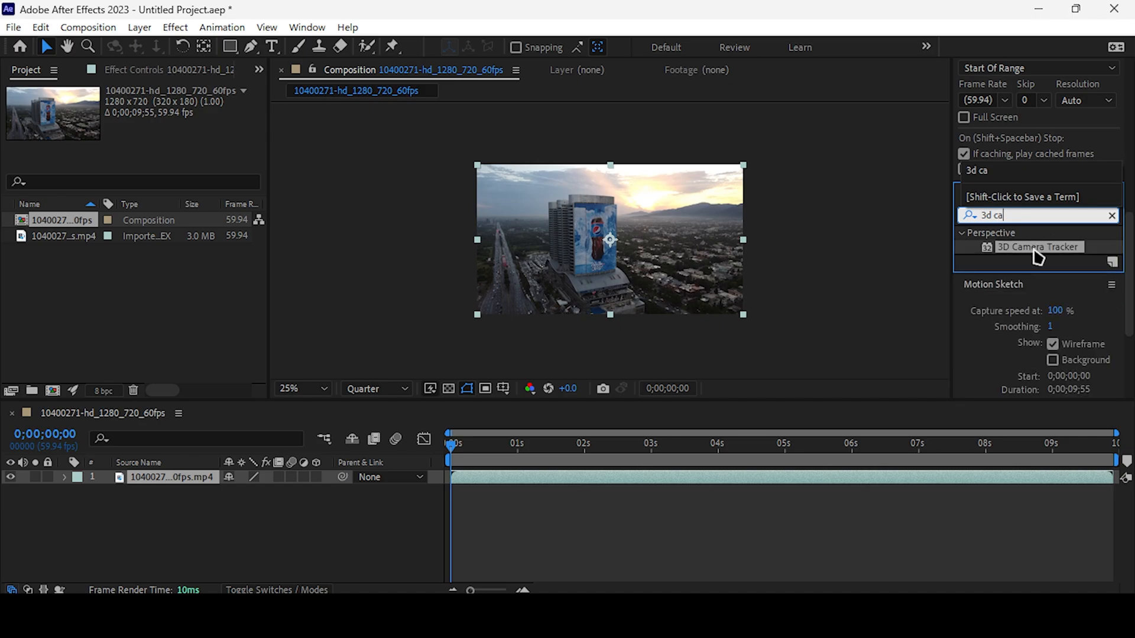
double_click(1039, 247)
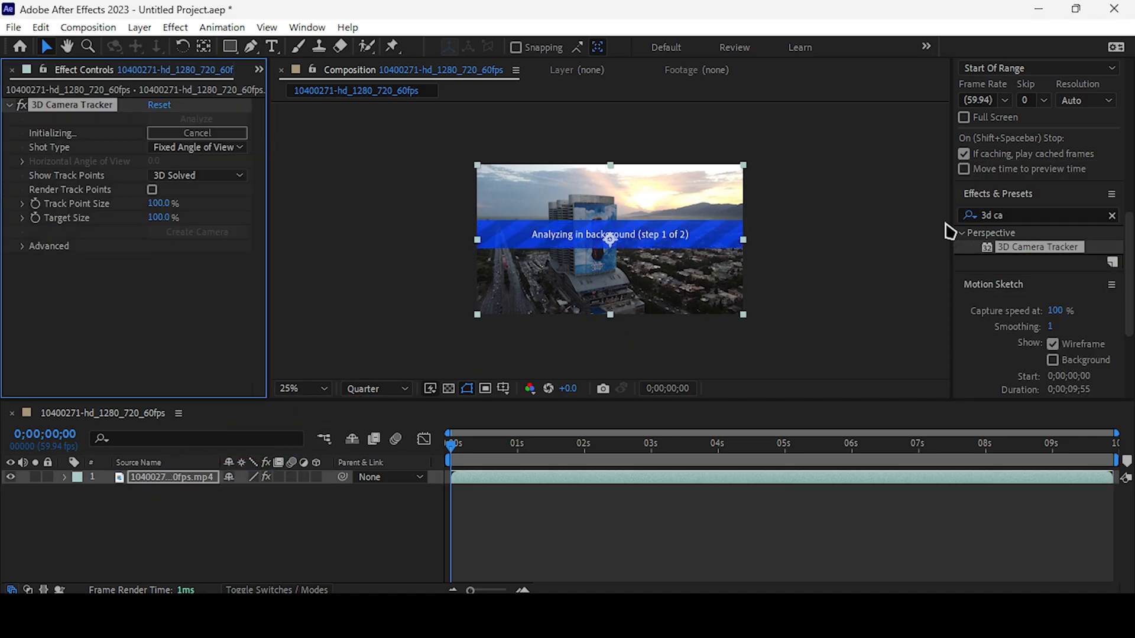
mouse_move(853, 217)
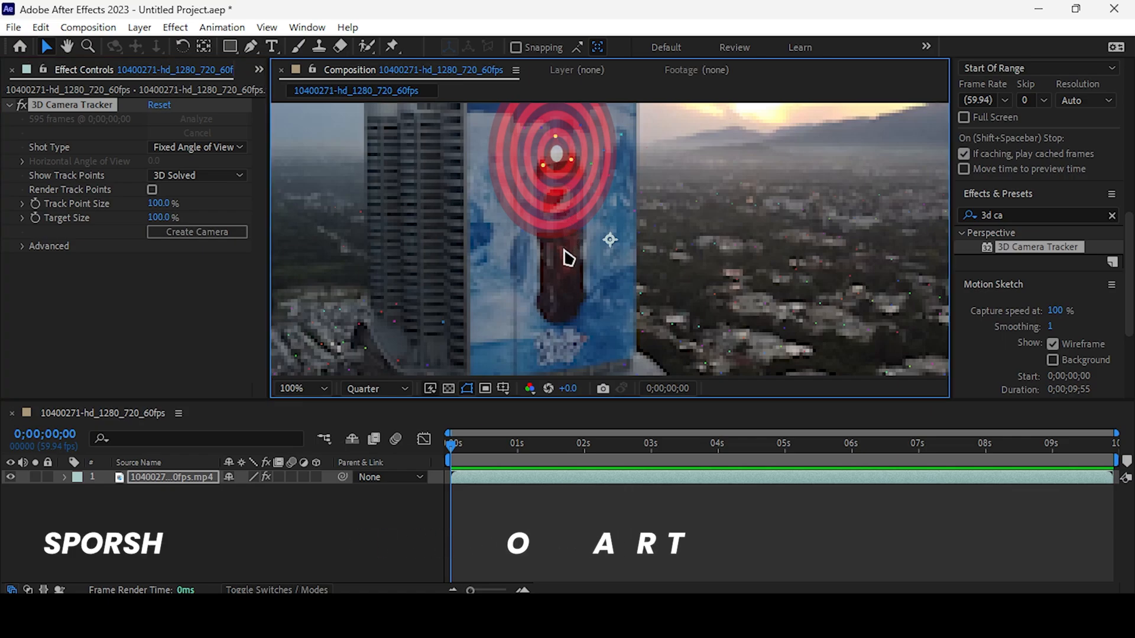
Create the 3D tracker camera and a tracked solid on the billboard, revealing its transform settings
left_click(197, 232)
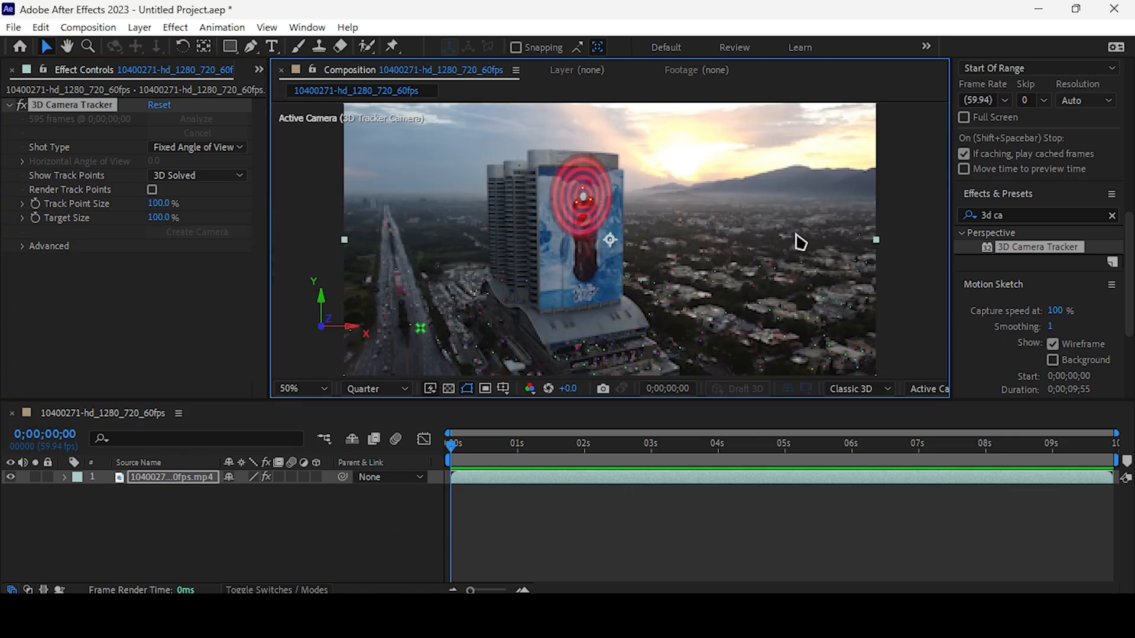
left_click(610, 239)
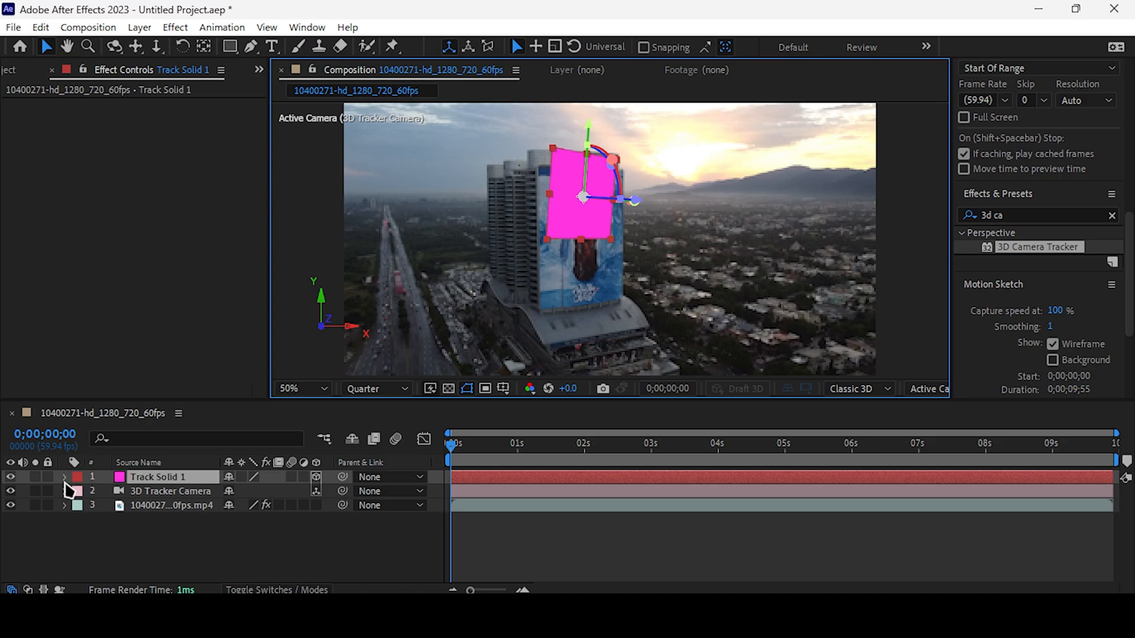
left_click(64, 477)
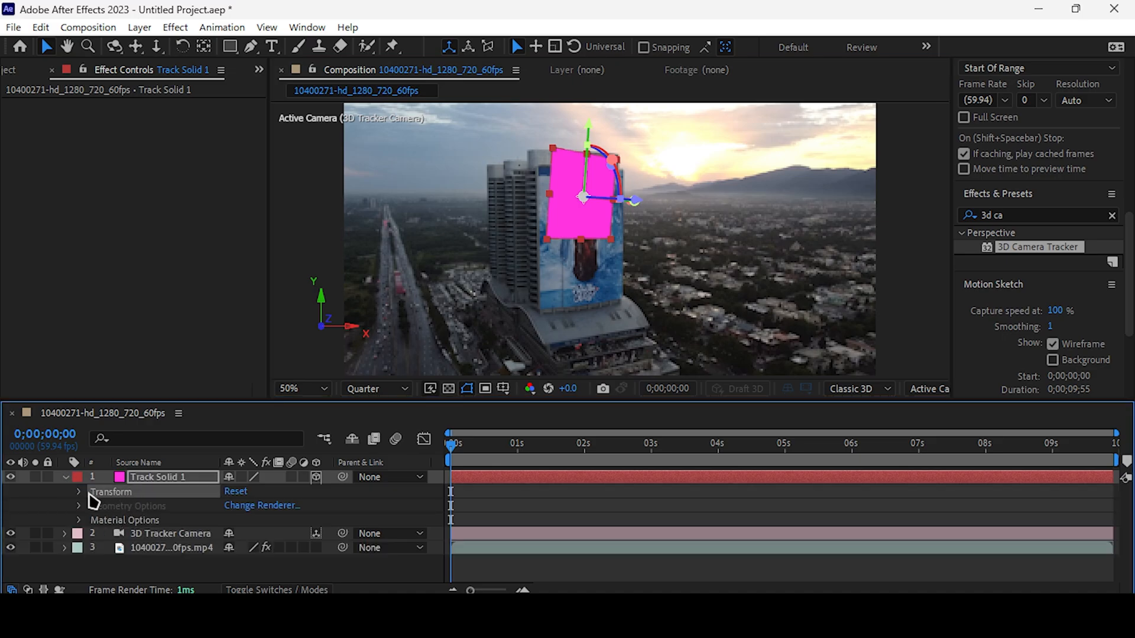
left_click(78, 492)
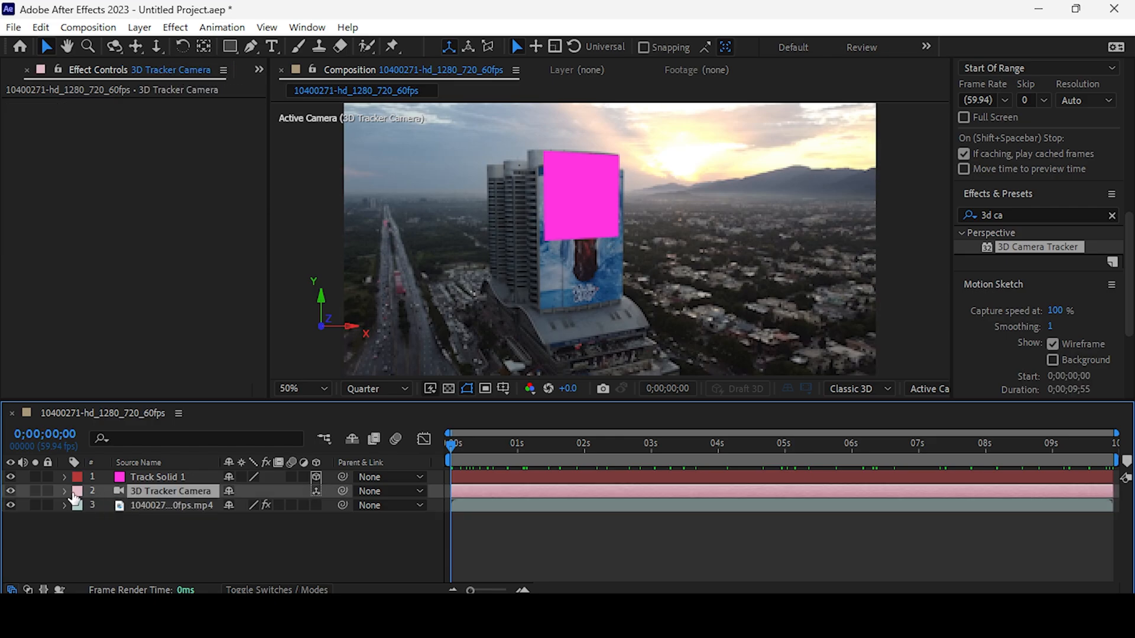
Reveal the 3D Tracker Camera's transform properties to take its keyframes
left_click(64, 492)
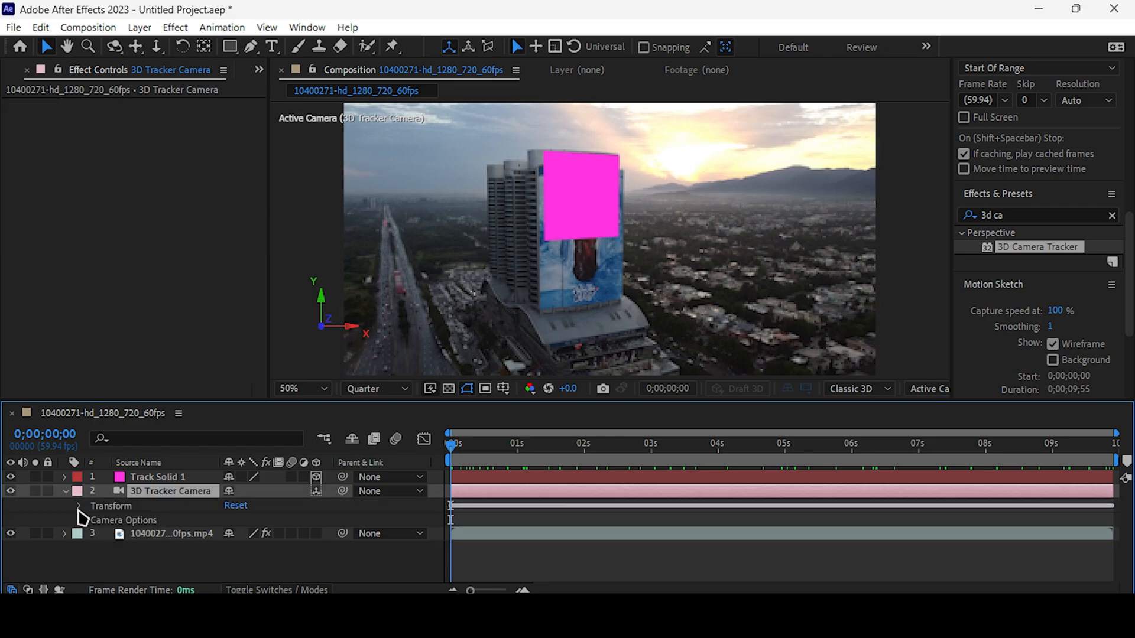
left_click(64, 506)
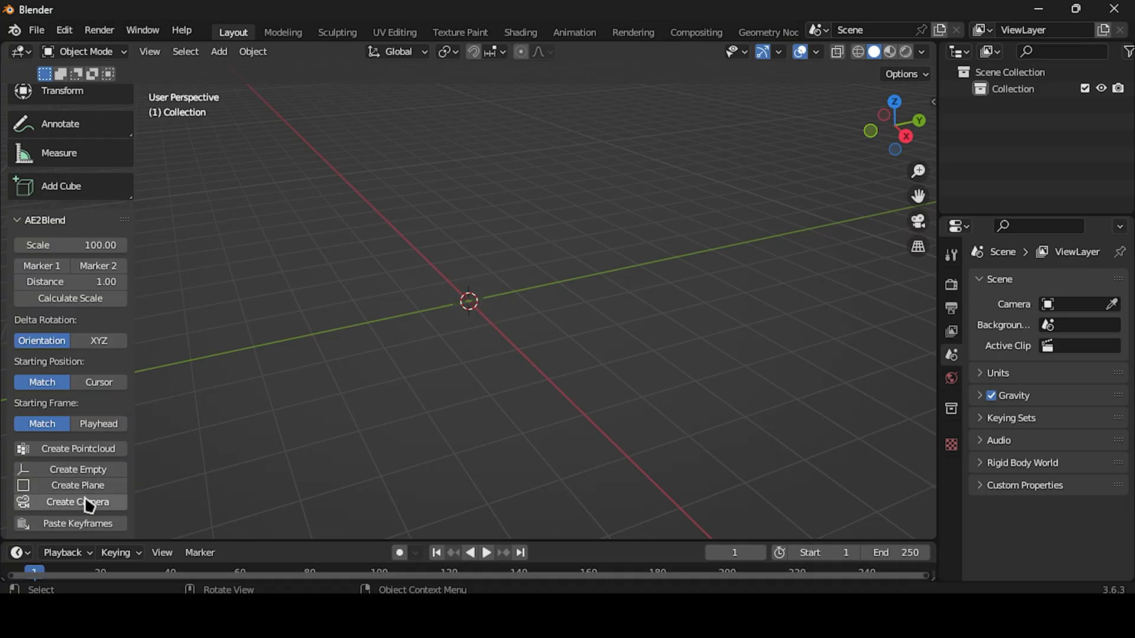
mouse_move(78, 501)
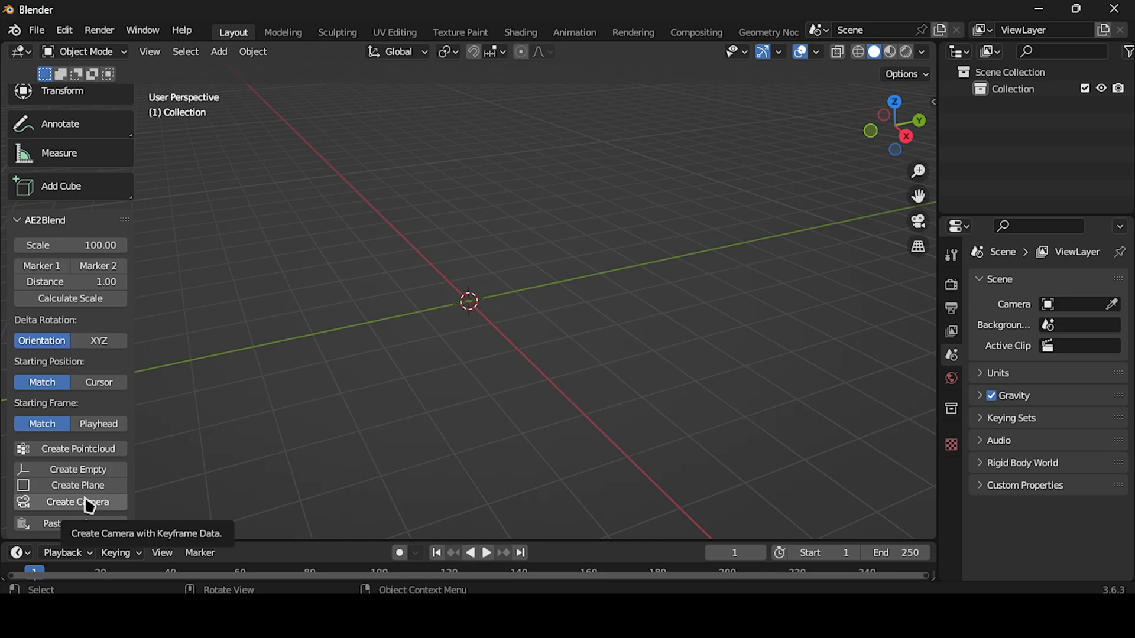
Create a Blender camera from the pasted After Effects keyframe data via AE2Blend
left_click(78, 501)
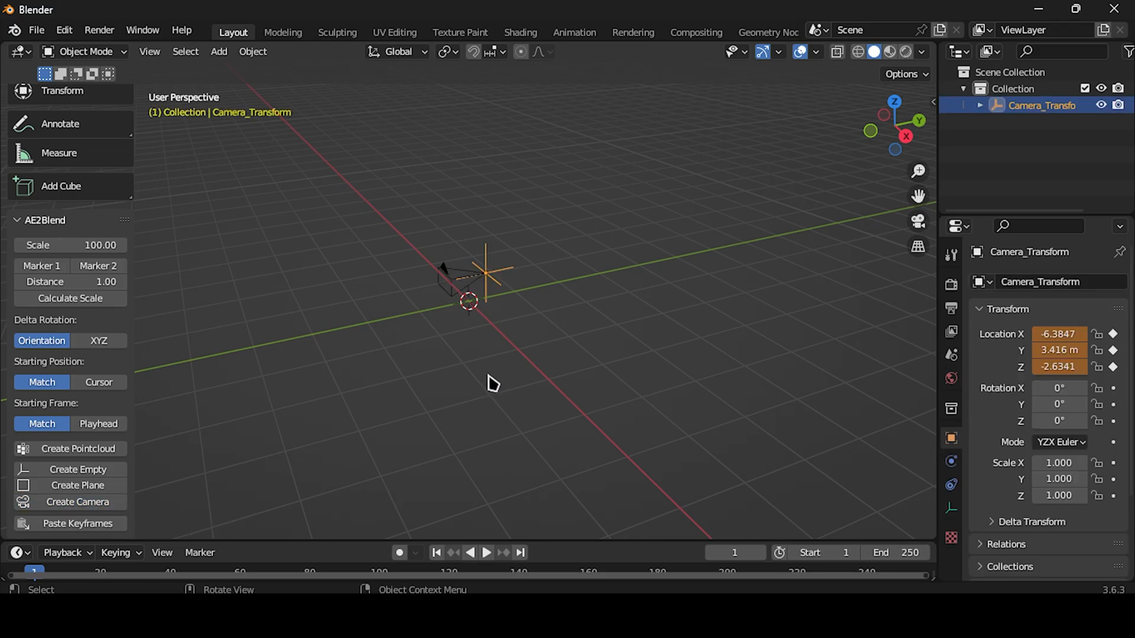
mouse_move(905, 238)
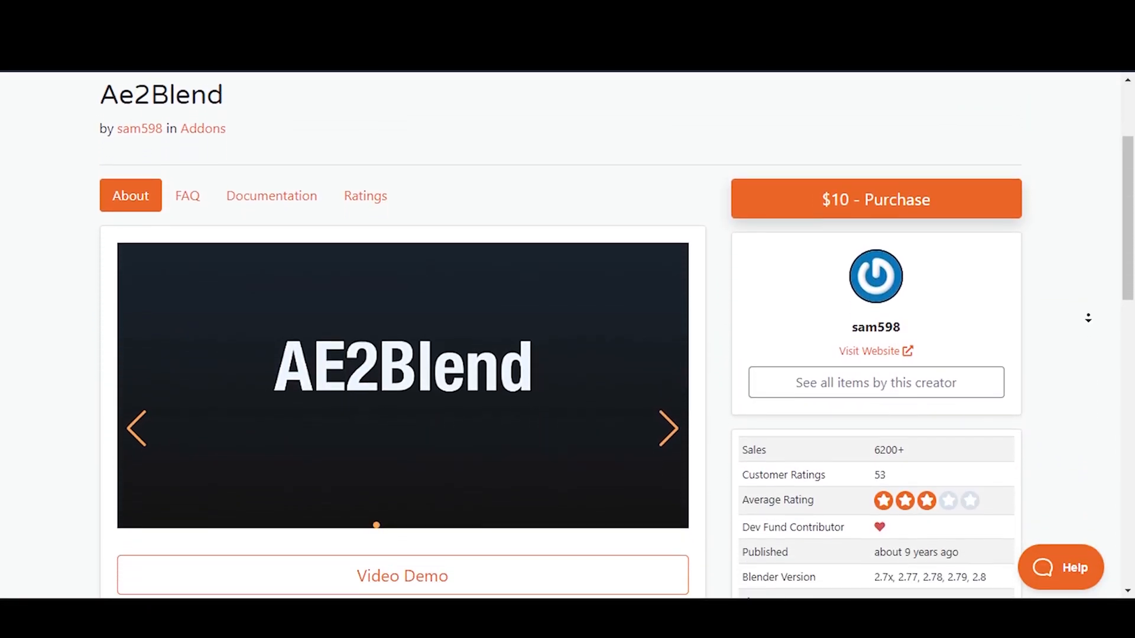
scroll("down", 3)
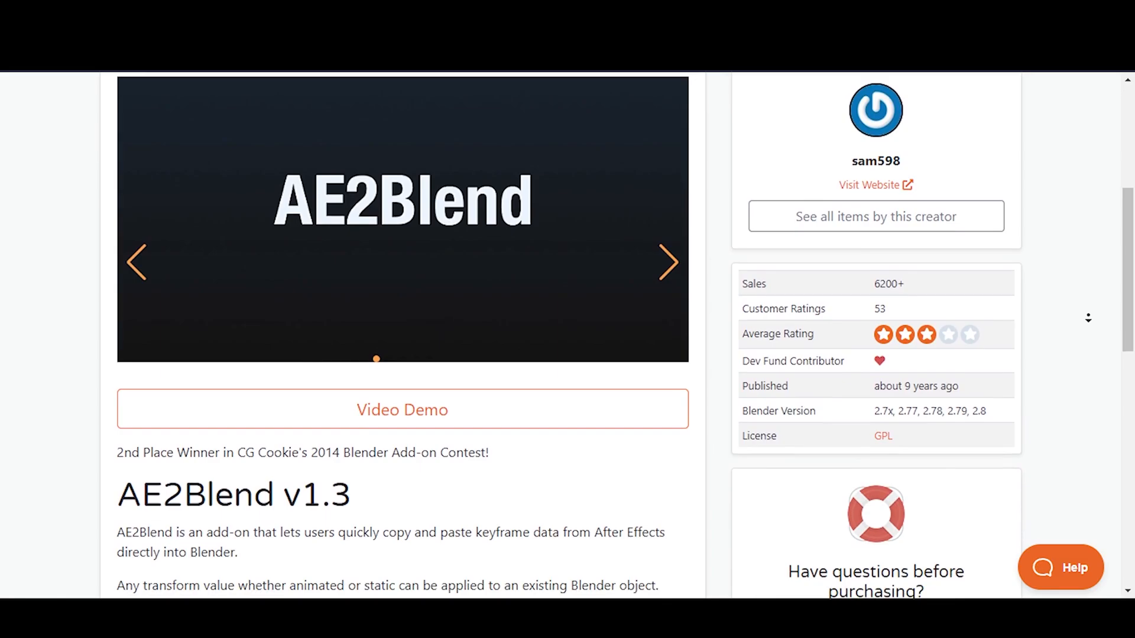
scroll("down", 3)
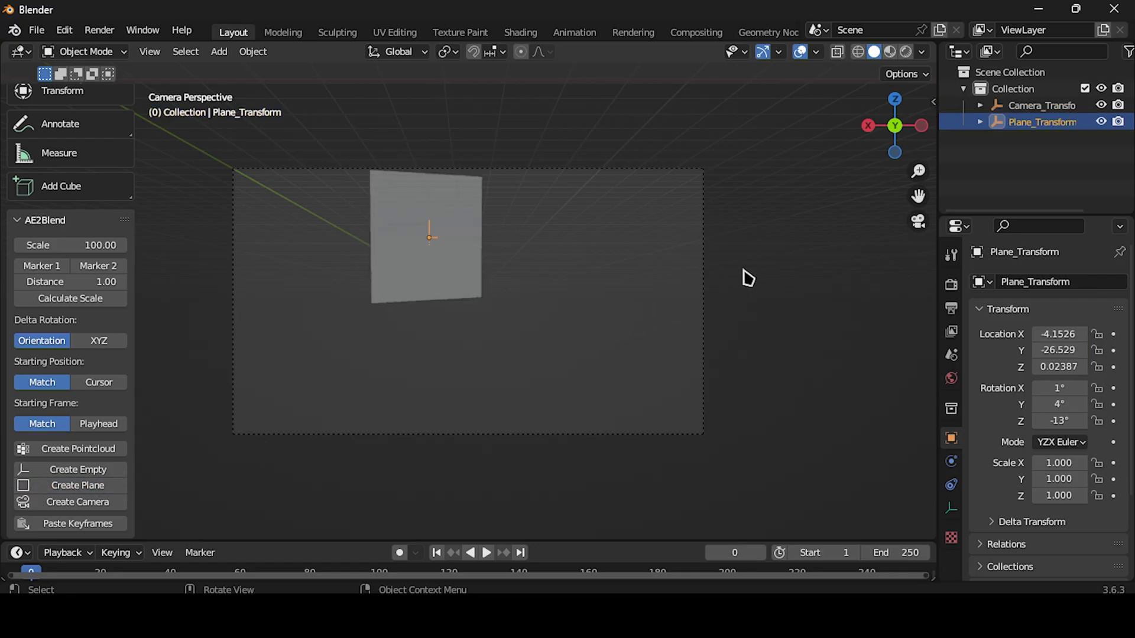
Select the Camera under Camera_Transform, check the tracked playback, and lower its focal length to 30 mm
left_click(1040, 105)
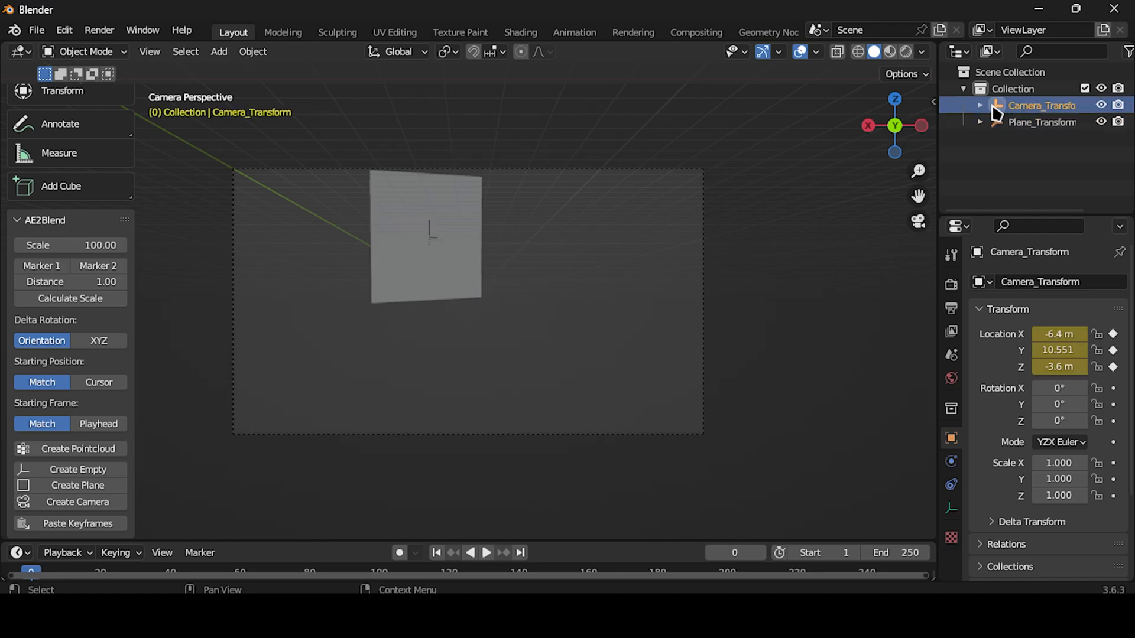
left_click(980, 105)
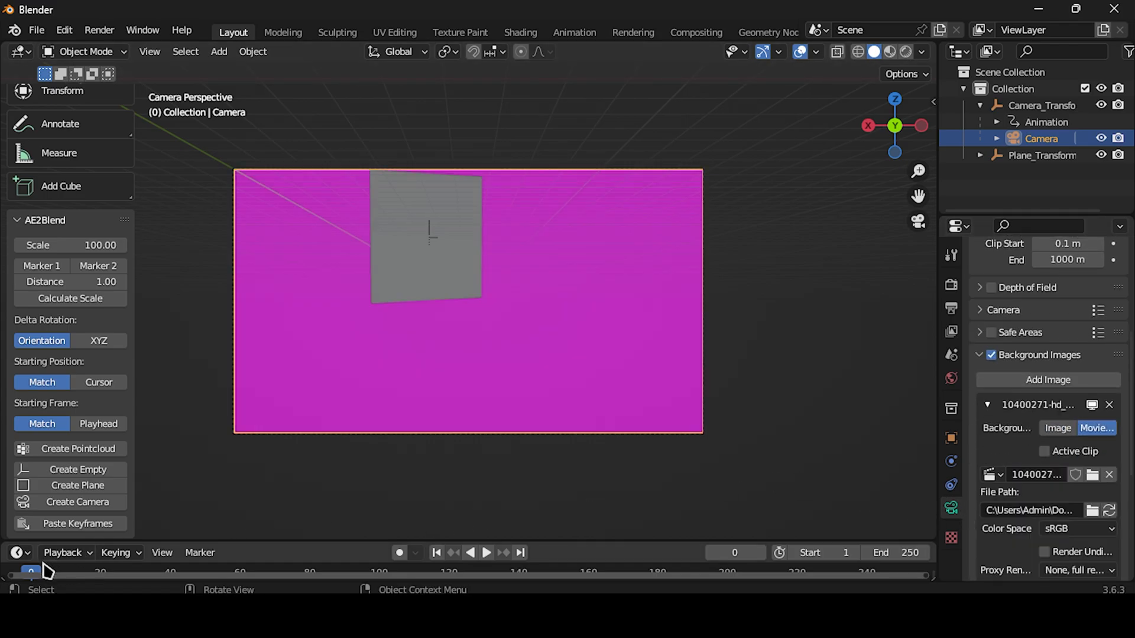
left_click(486, 552)
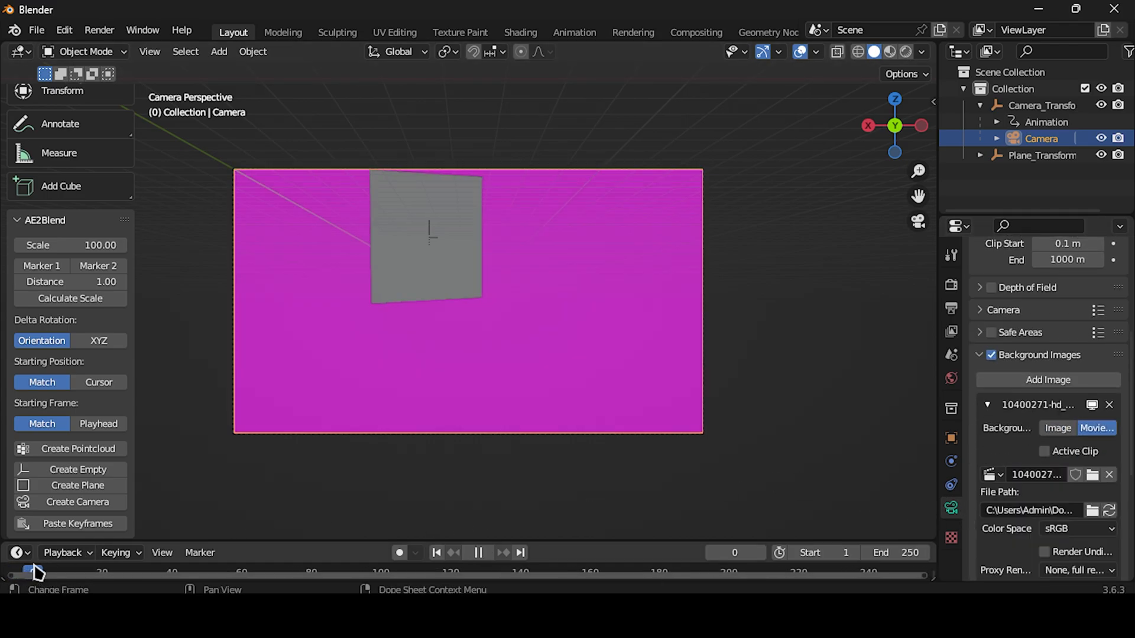
left_click(486, 553)
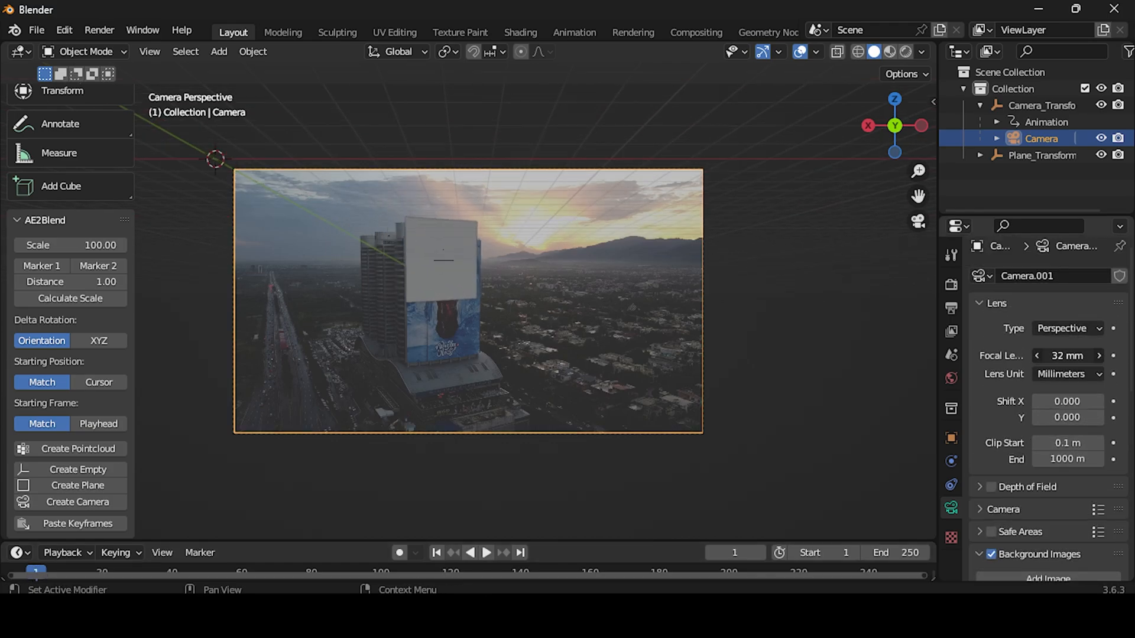
left_click(1038, 355)
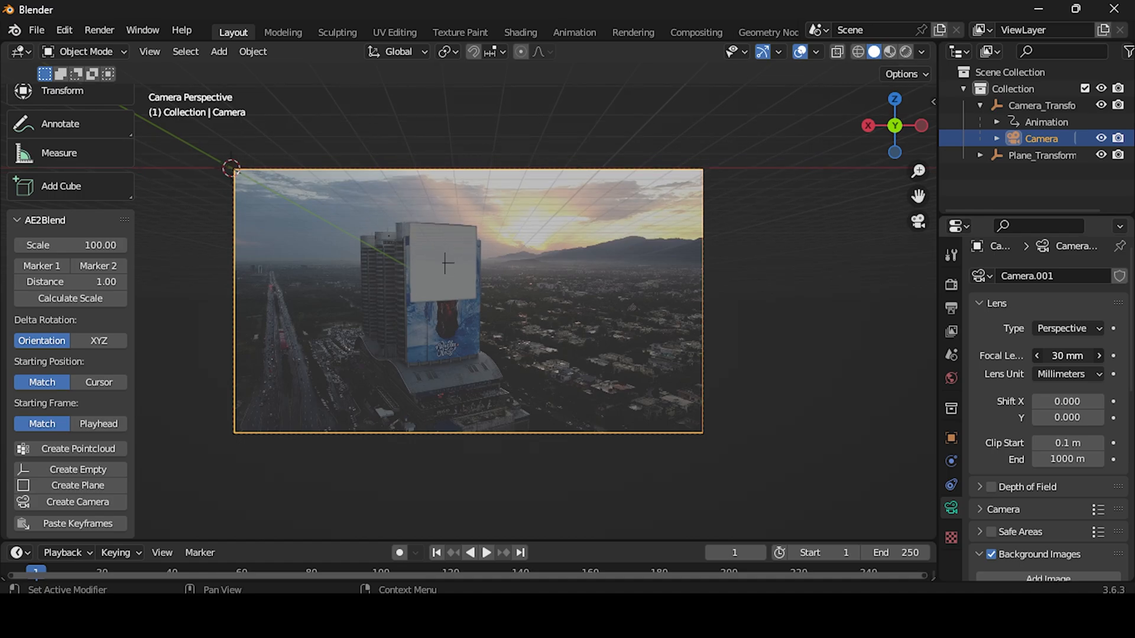
Set the scene frame rate to 59.94 fps in the output settings
left_click(950, 308)
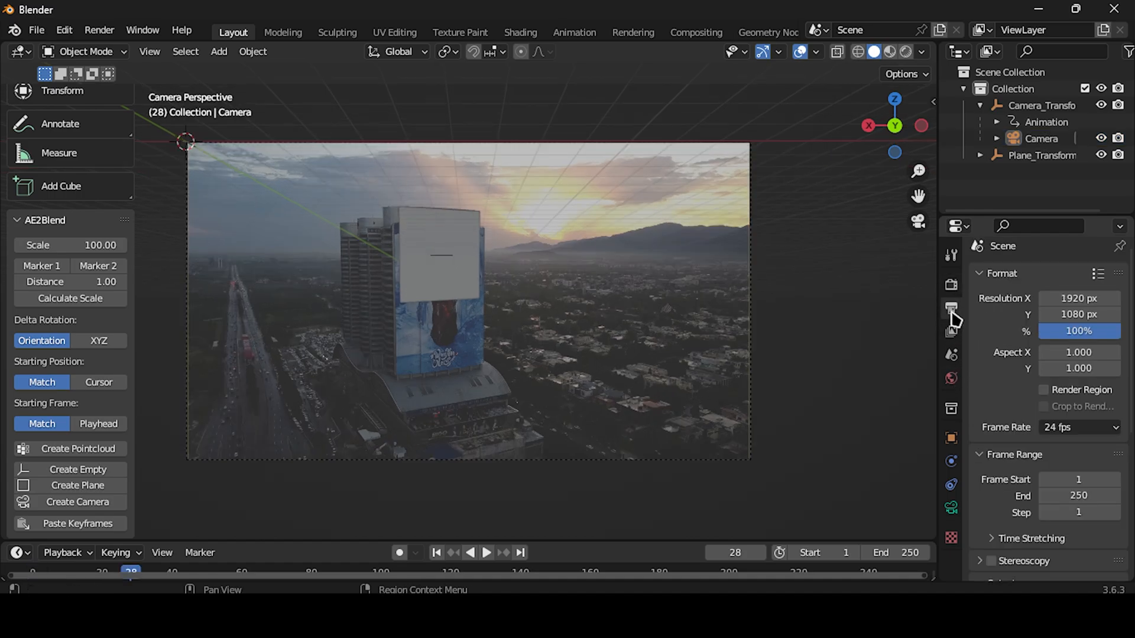
left_click(1078, 427)
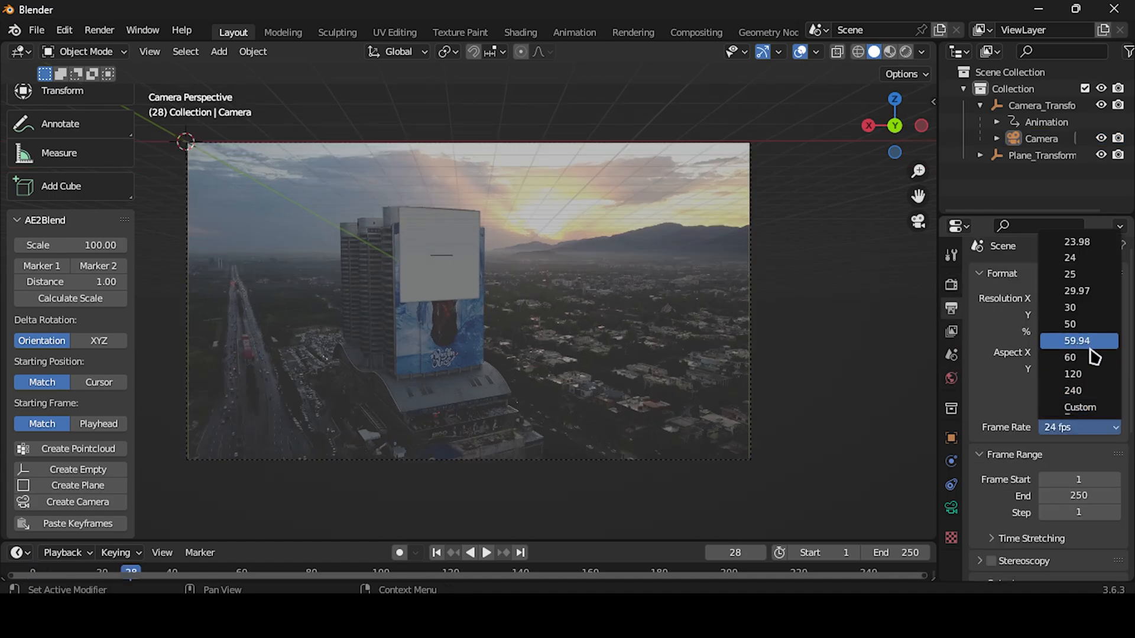
left_click(1073, 340)
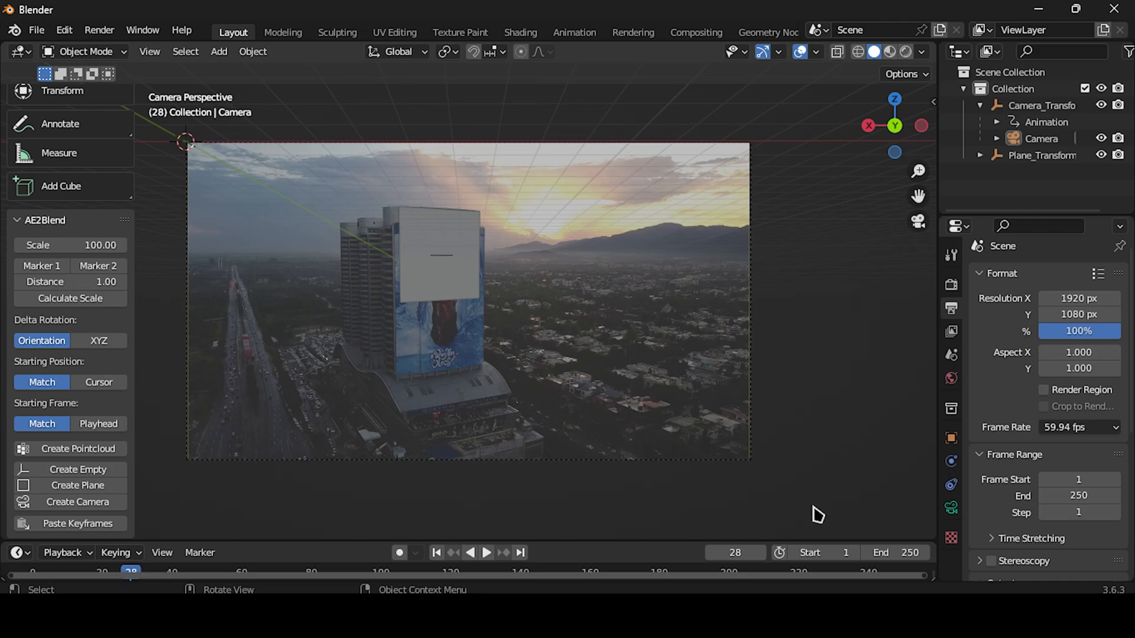
left_click(486, 553)
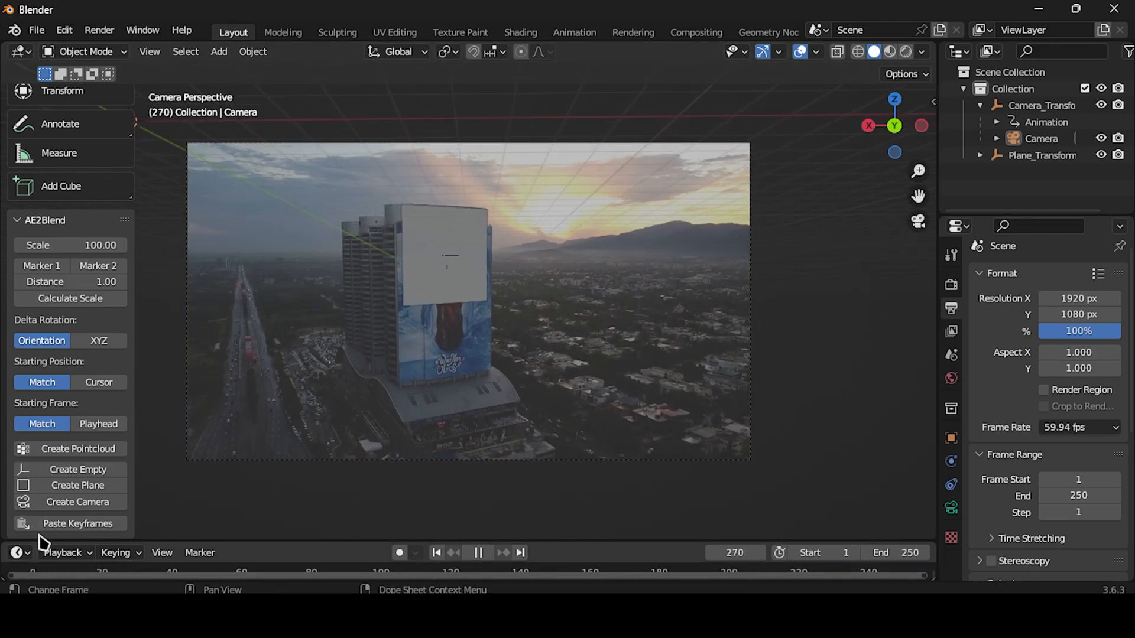
Jump to frame 144 and bring up the camera's Background Images data settings
left_click(436, 552)
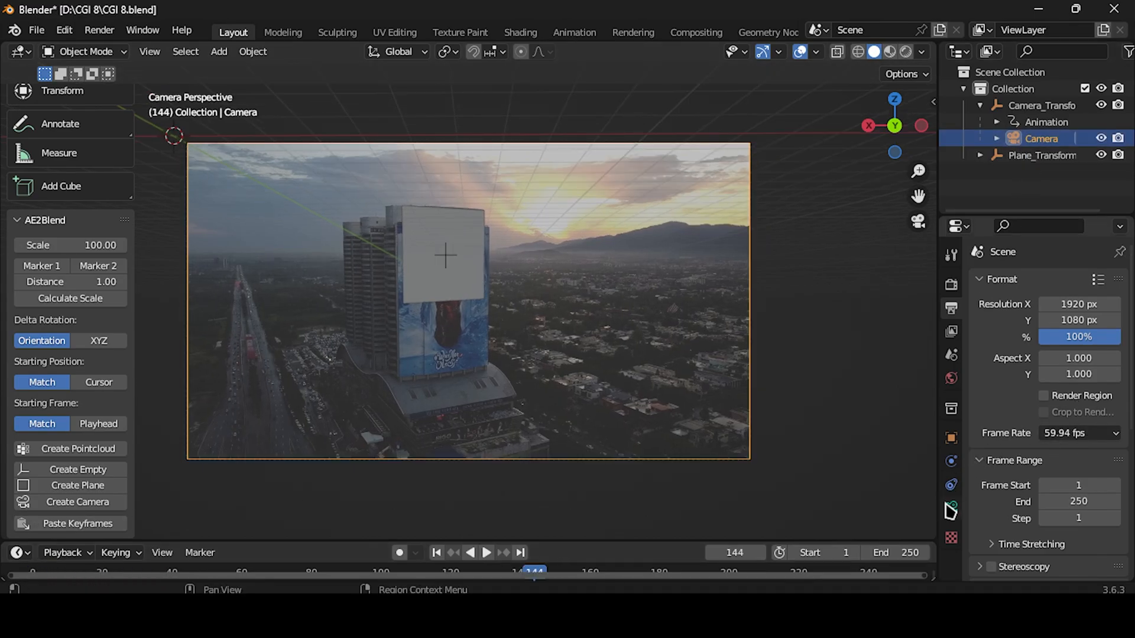
left_click(951, 509)
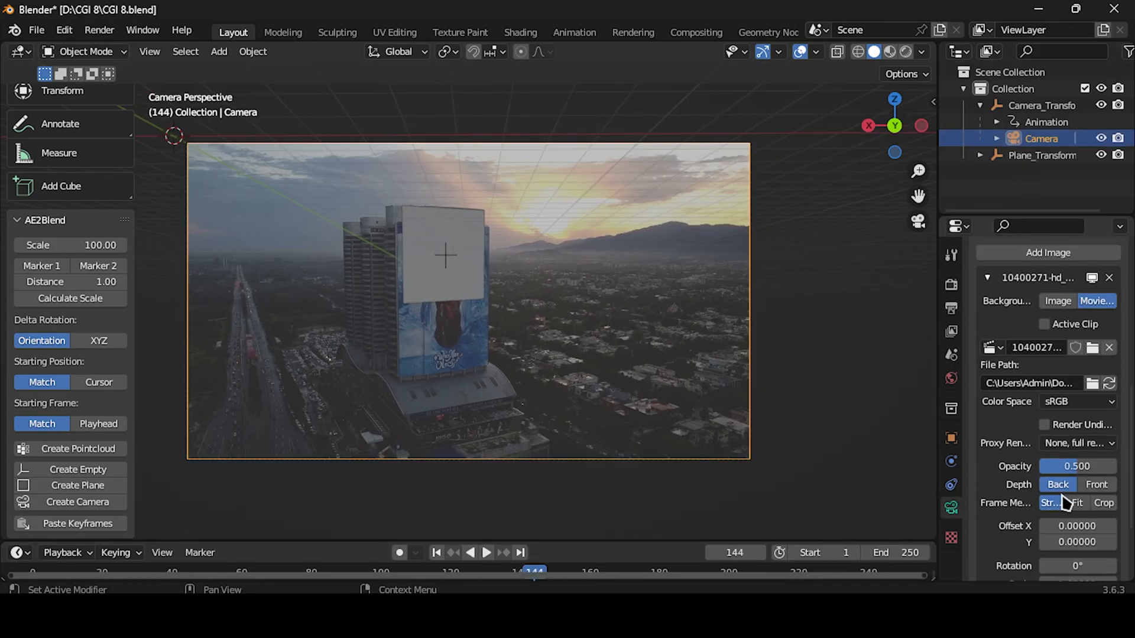
left_click(1076, 466)
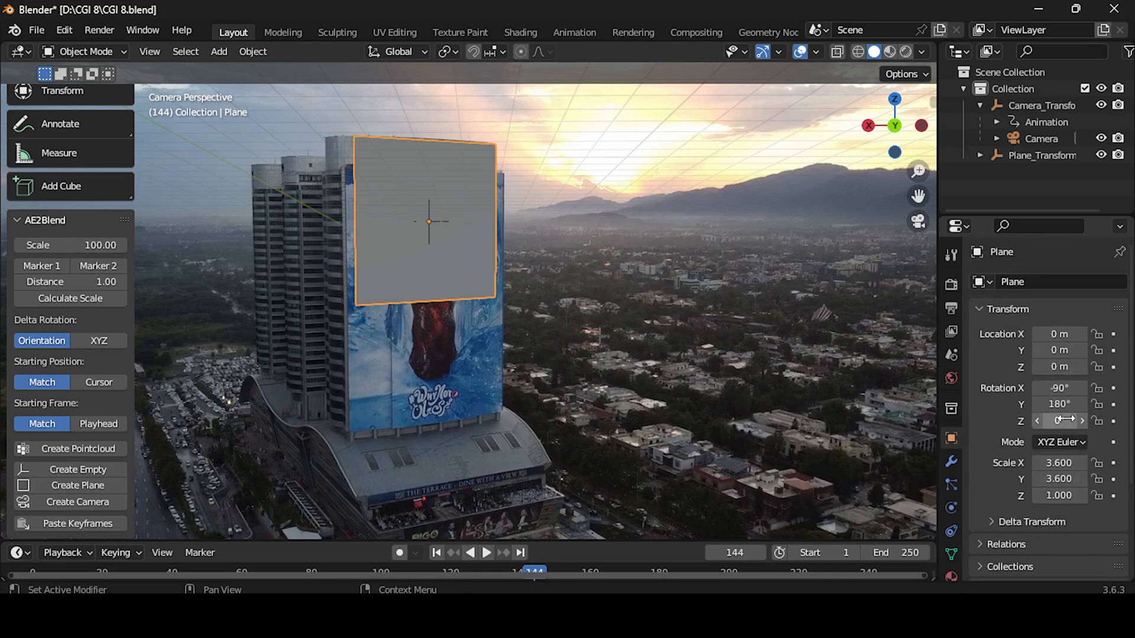
Enter Edit Mode on the plane and scale it up to cover the billboard
left_click(85, 51)
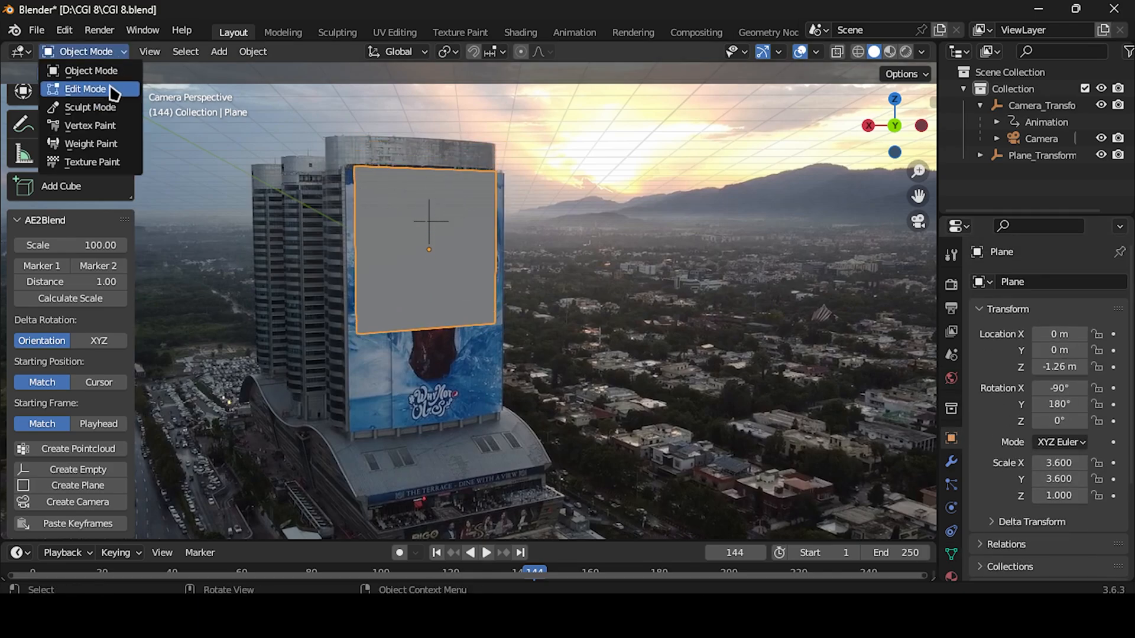
left_click(85, 89)
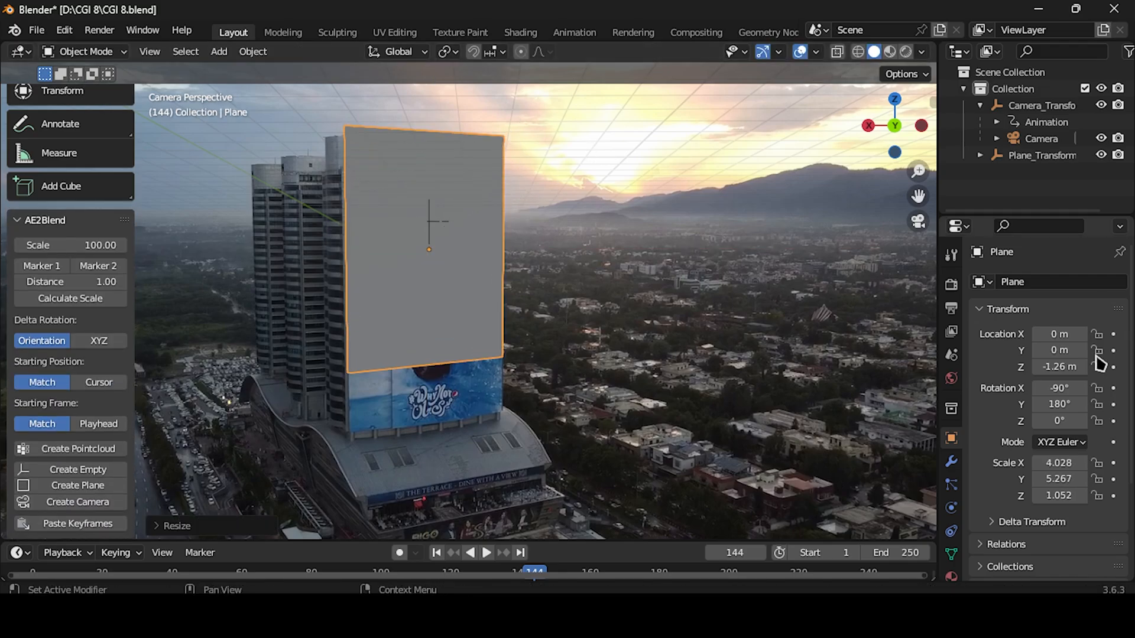
left_click_drag(428, 250, 702, 159)
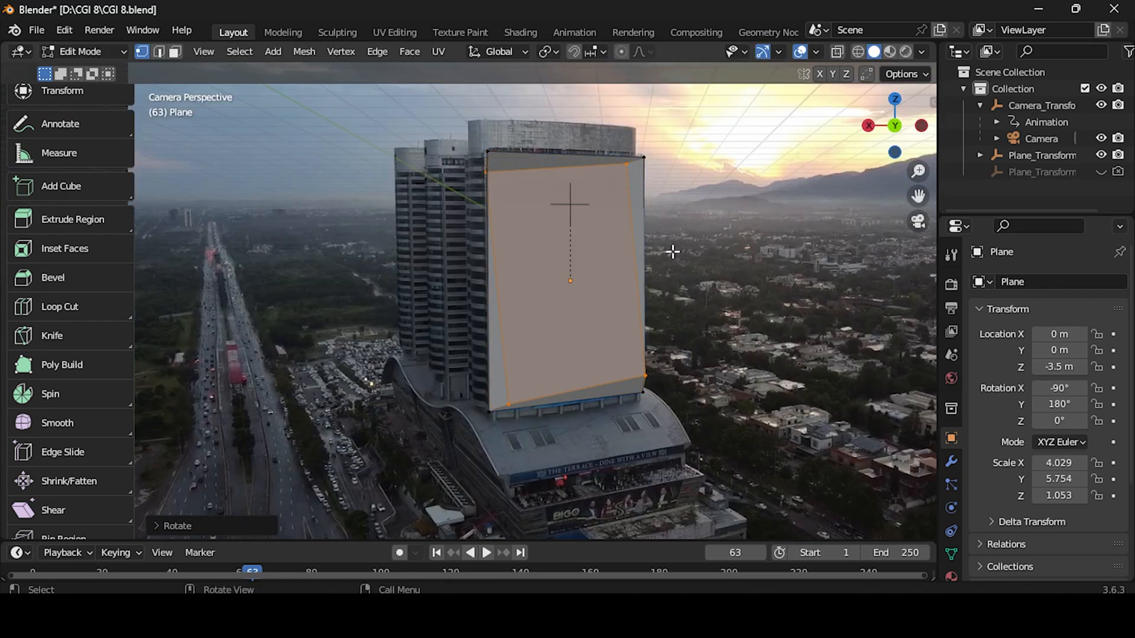
Extrude the plane's edges back into box walls recessed into the facade
left_click_drag(568, 260, 586, 246)
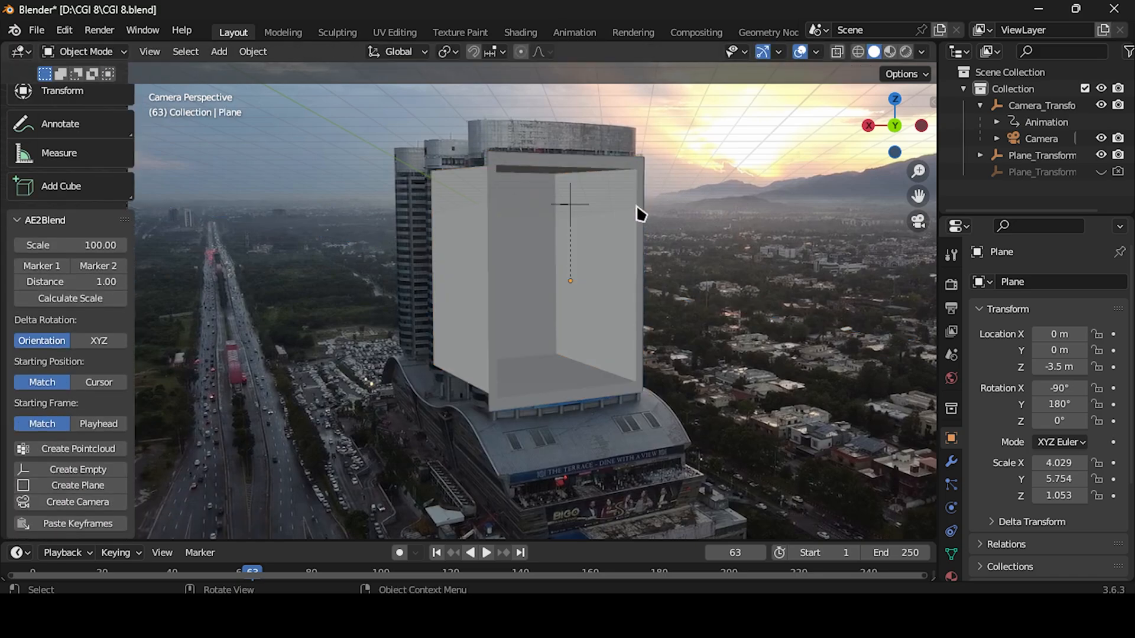
left_click(486, 553)
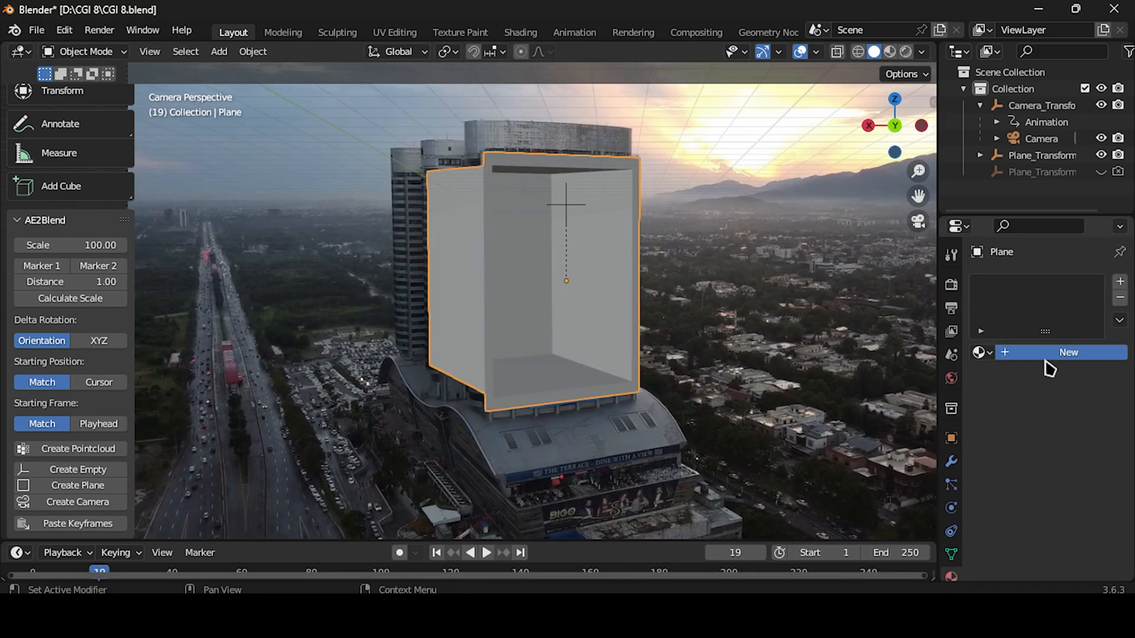
Give the box a new material plus a second slot assigned to its wall faces
left_click(1067, 352)
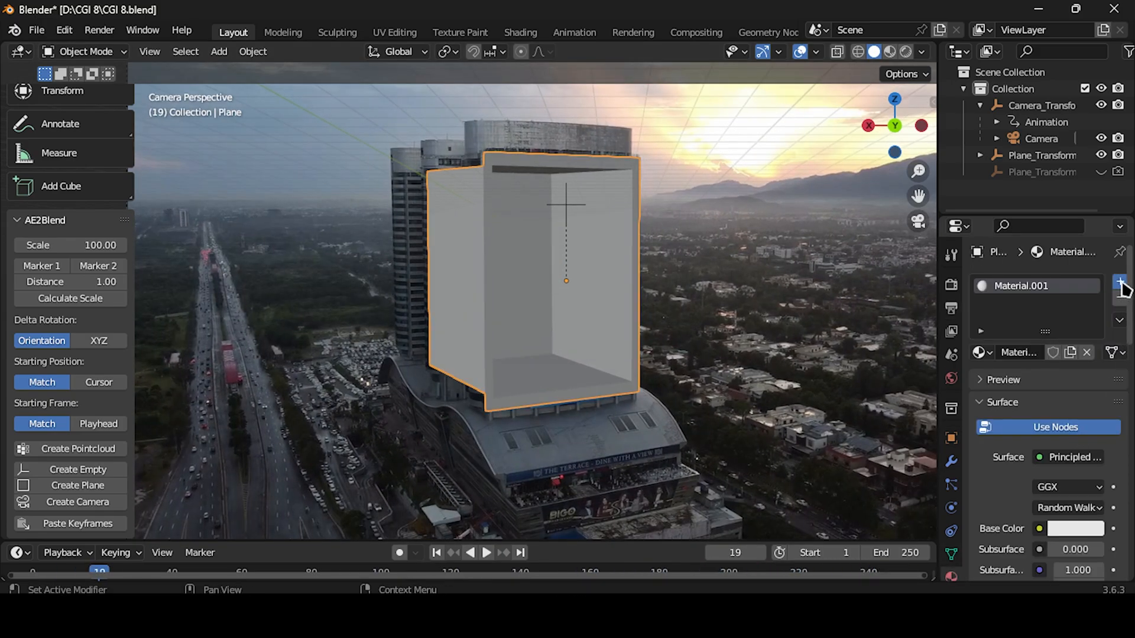
left_click(1118, 282)
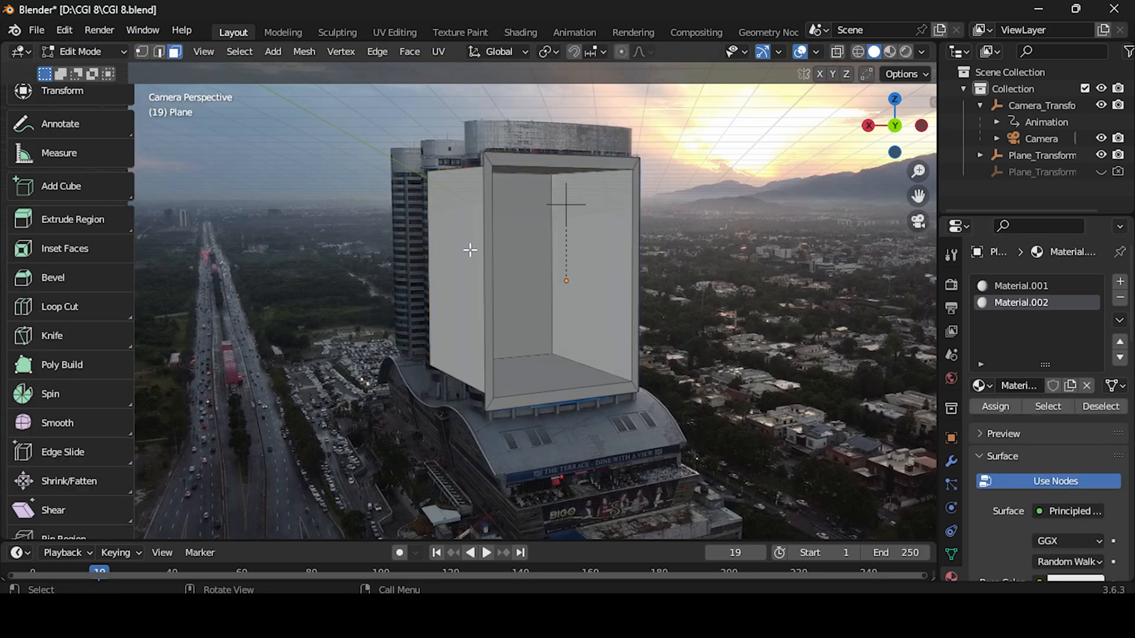
left_click(1099, 406)
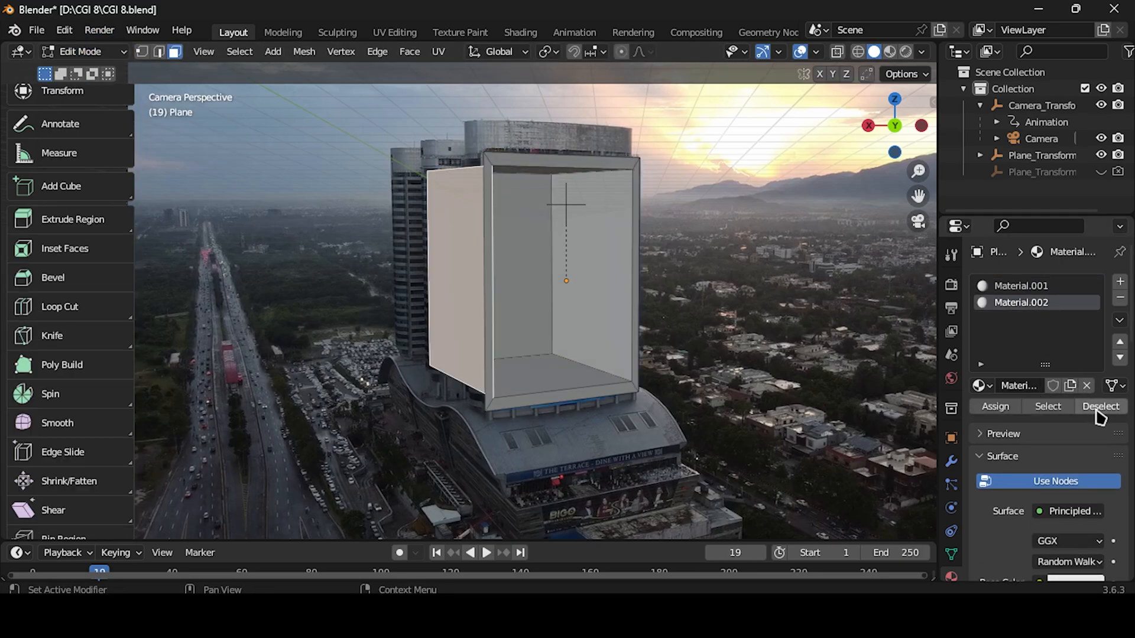
left_click(1073, 510)
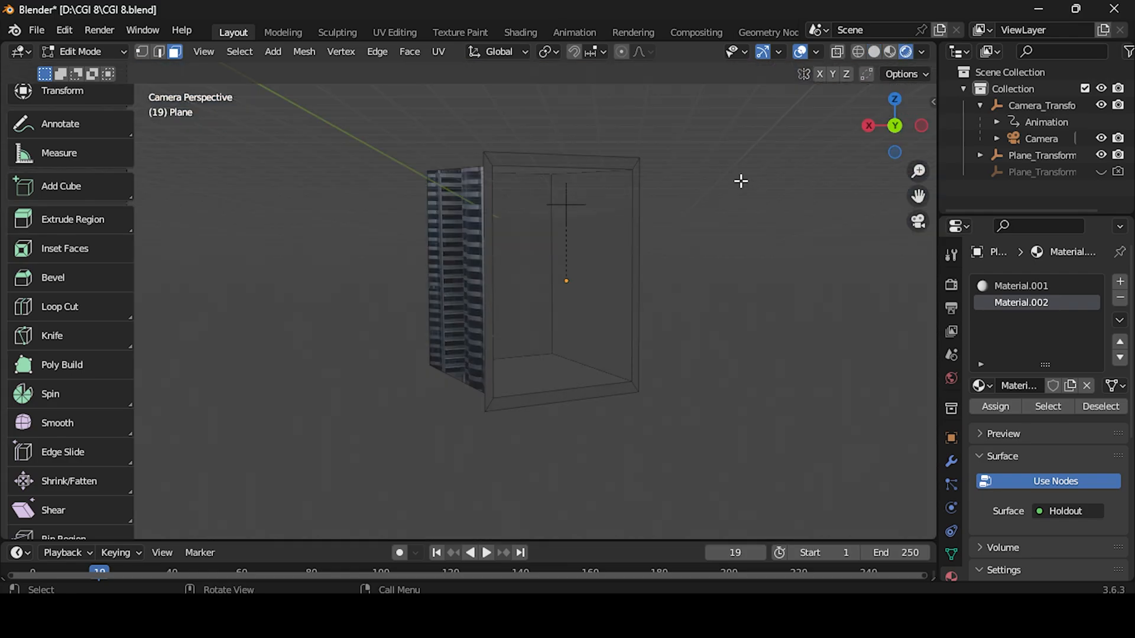
mouse_move(874, 52)
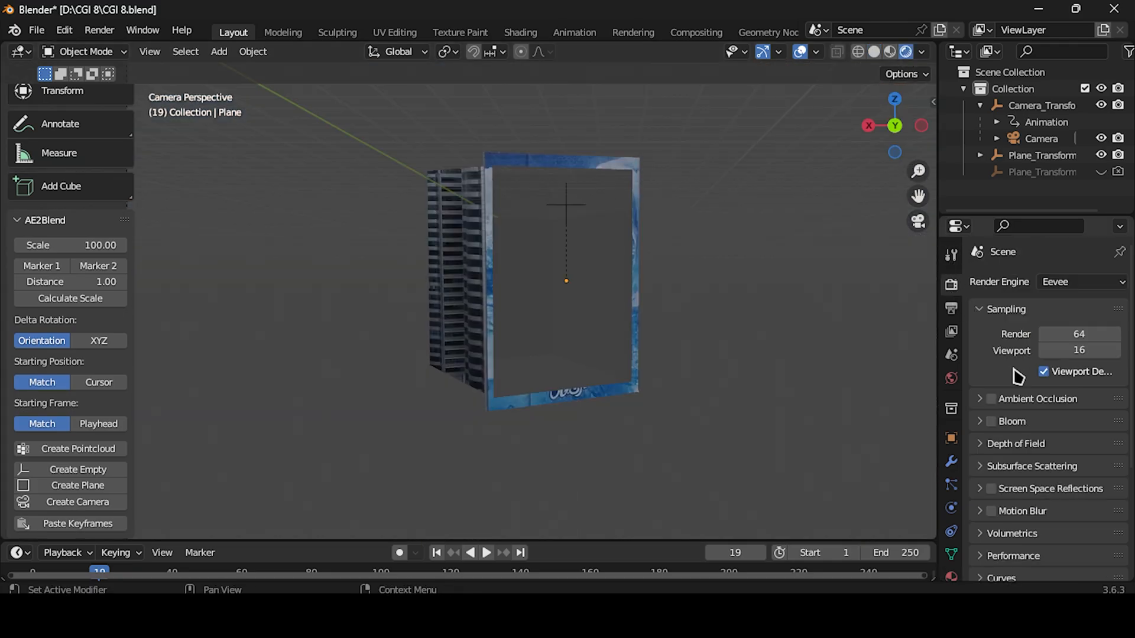
Enable Transparent under Film in Render Properties
scroll("down", 3)
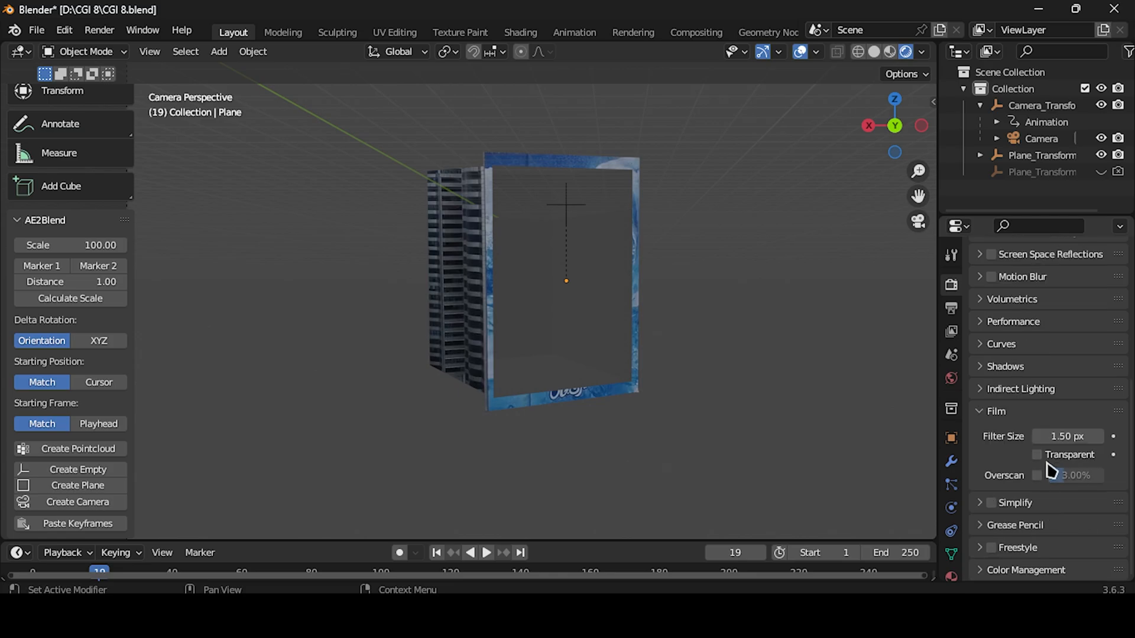
left_click(1037, 454)
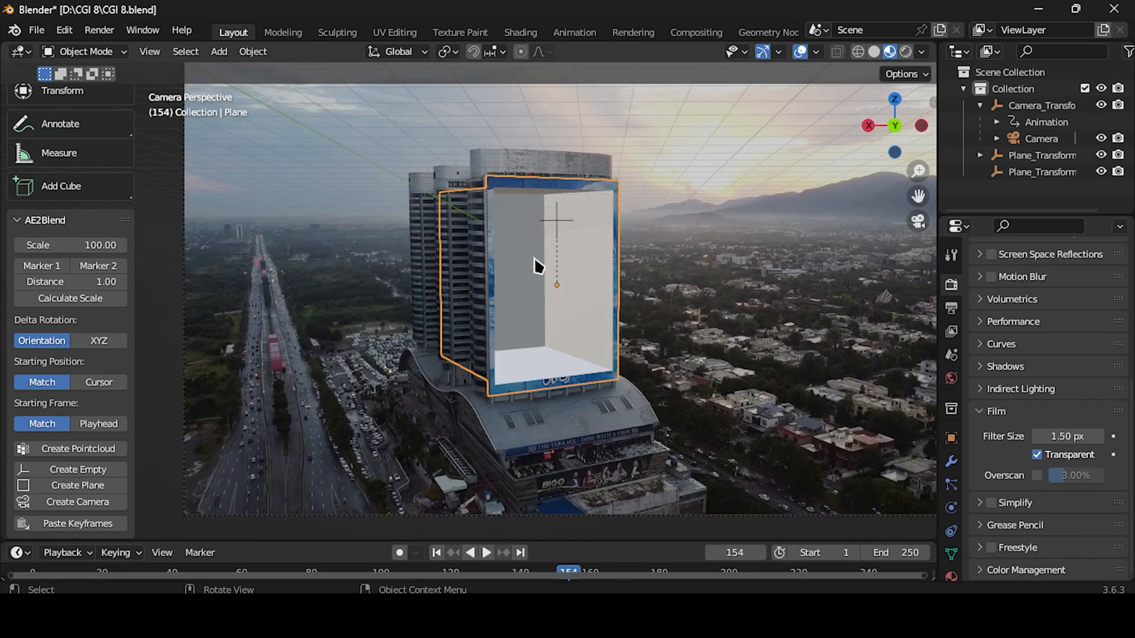
mouse_move(522, 238)
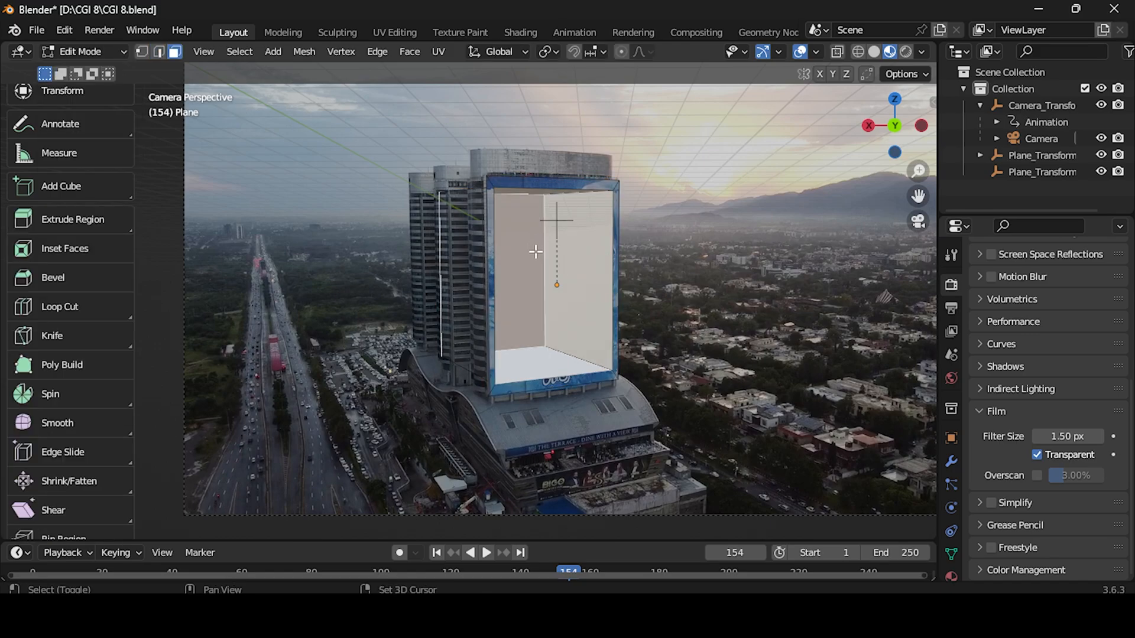
Duplicate the box's back wall as its own object Plane.001 and move it back inside the box
left_click_drag(536, 282, 766, 255)
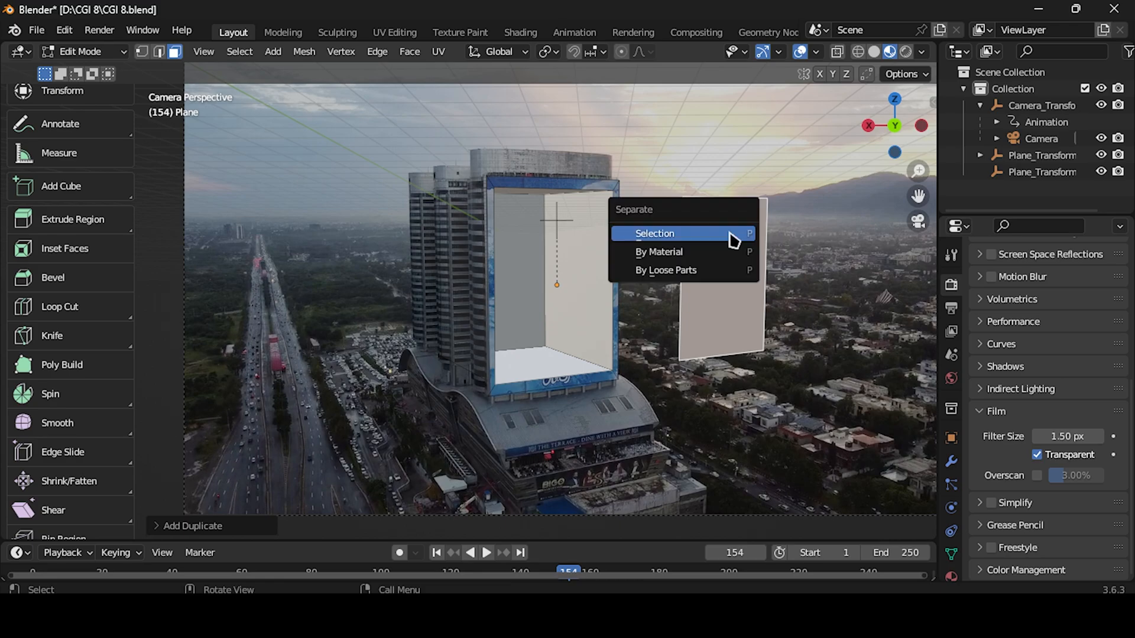
left_click(654, 232)
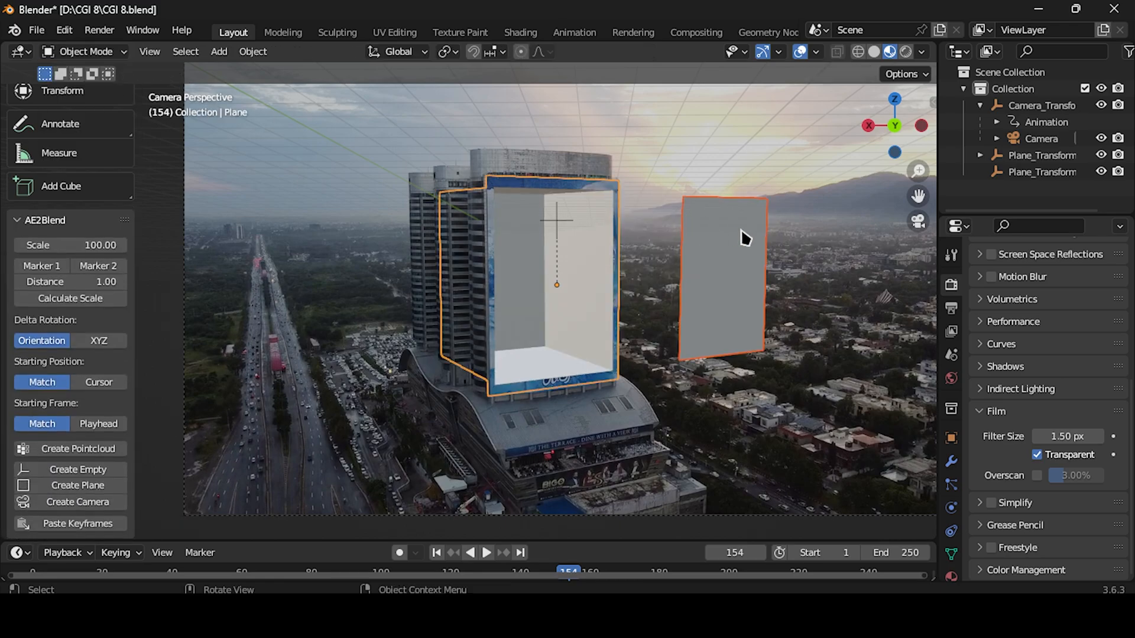
left_click(720, 239)
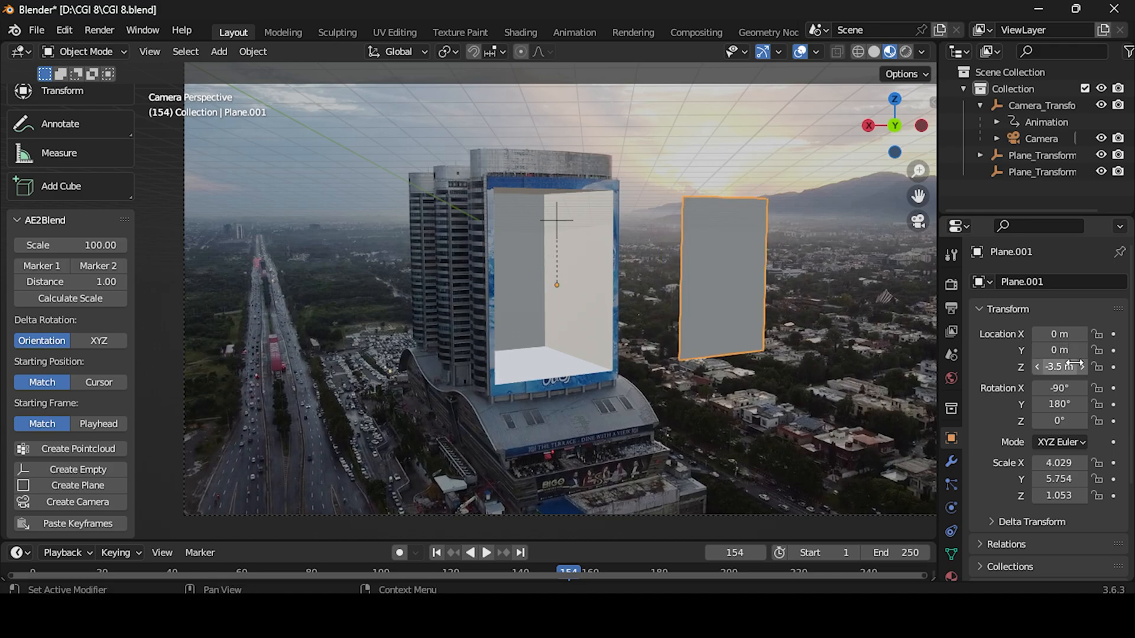
left_click_drag(1058, 333, 1078, 334)
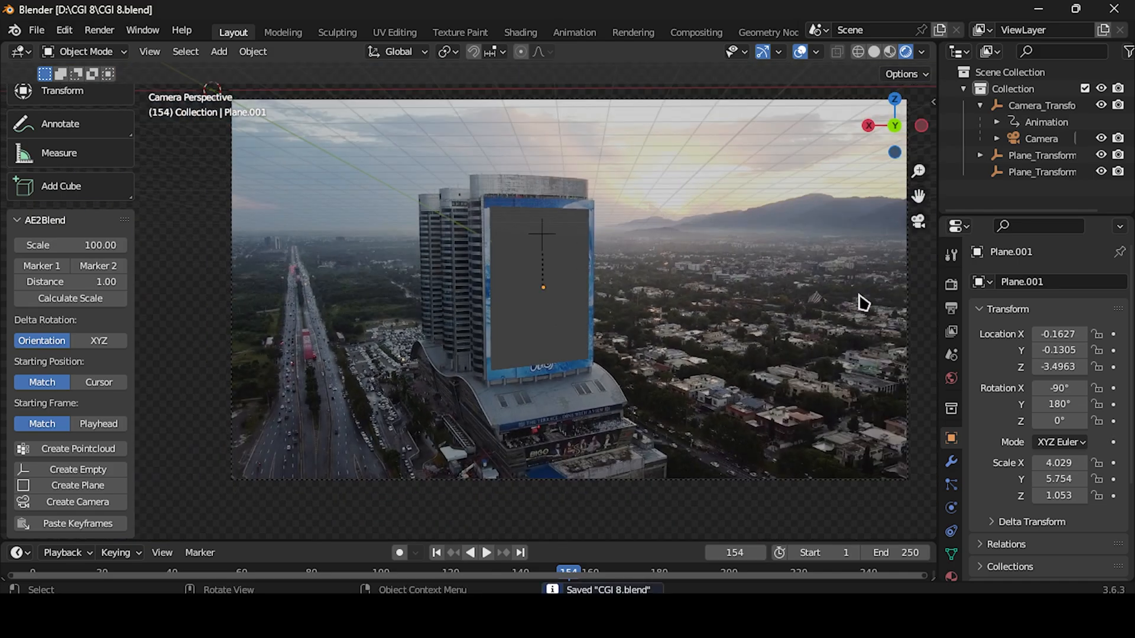
Enable ambient occlusion, bloom and screen-space reflections in Render Properties, then go to world shading
left_click(950, 378)
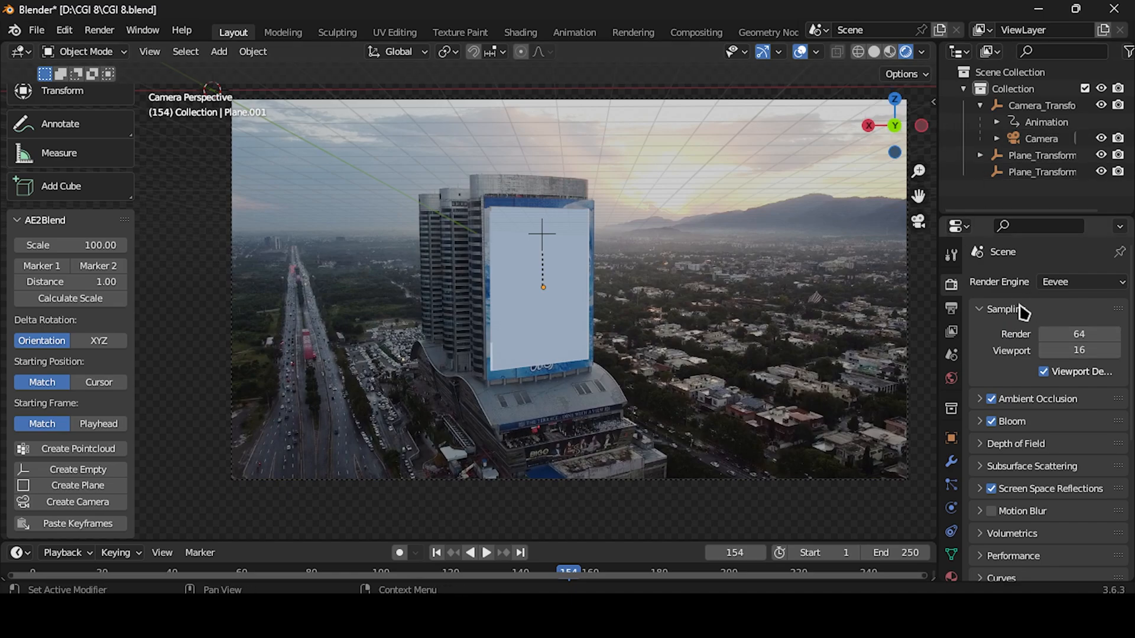
scroll("down", 3)
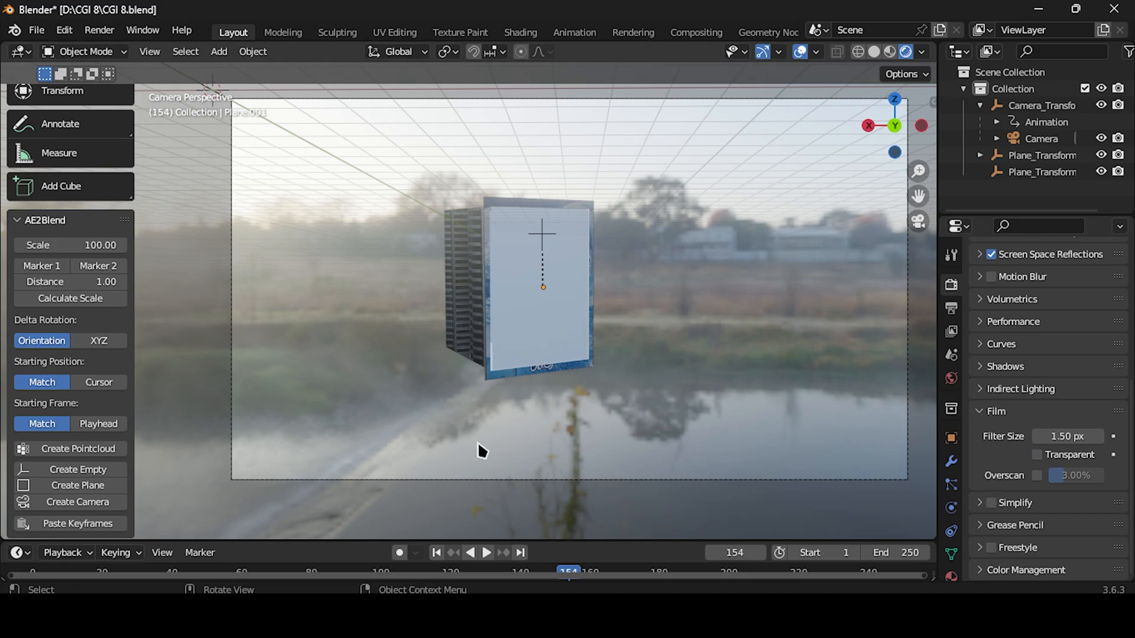
left_click(519, 32)
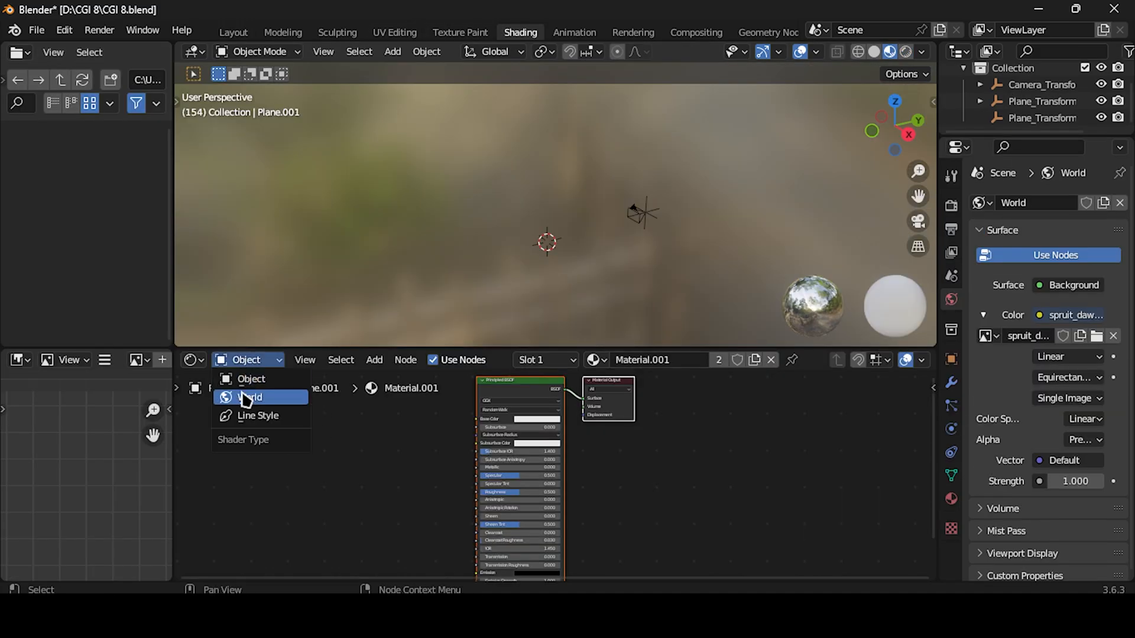
Adjust the world Mapping node's rotation and scale so the environment image sits behind the box
left_click(250, 397)
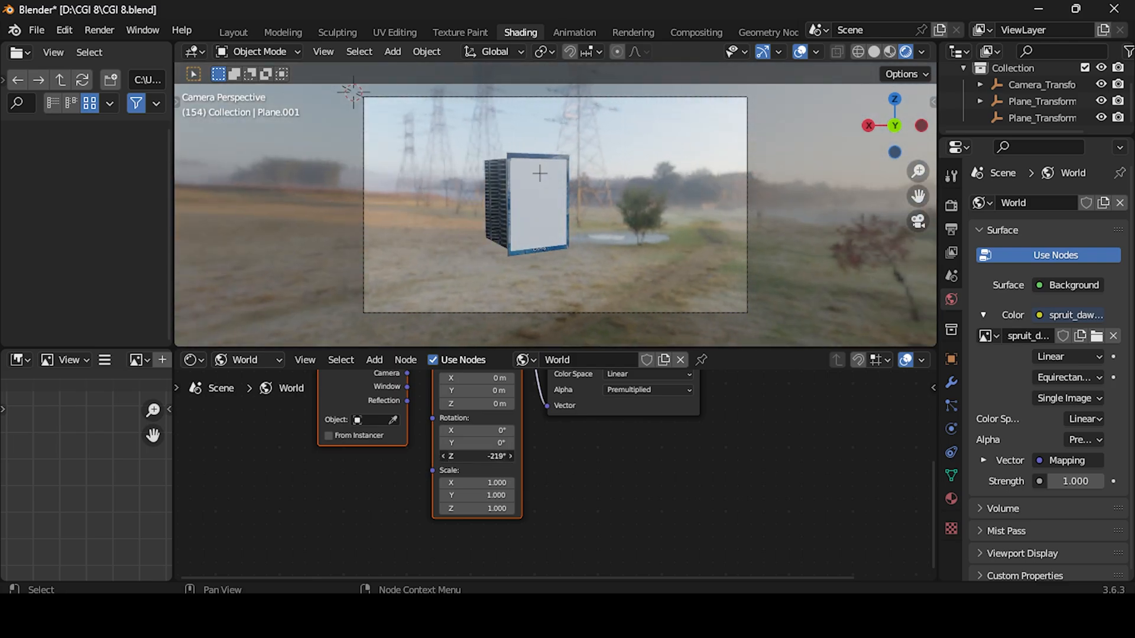
left_click_drag(476, 456, 488, 462)
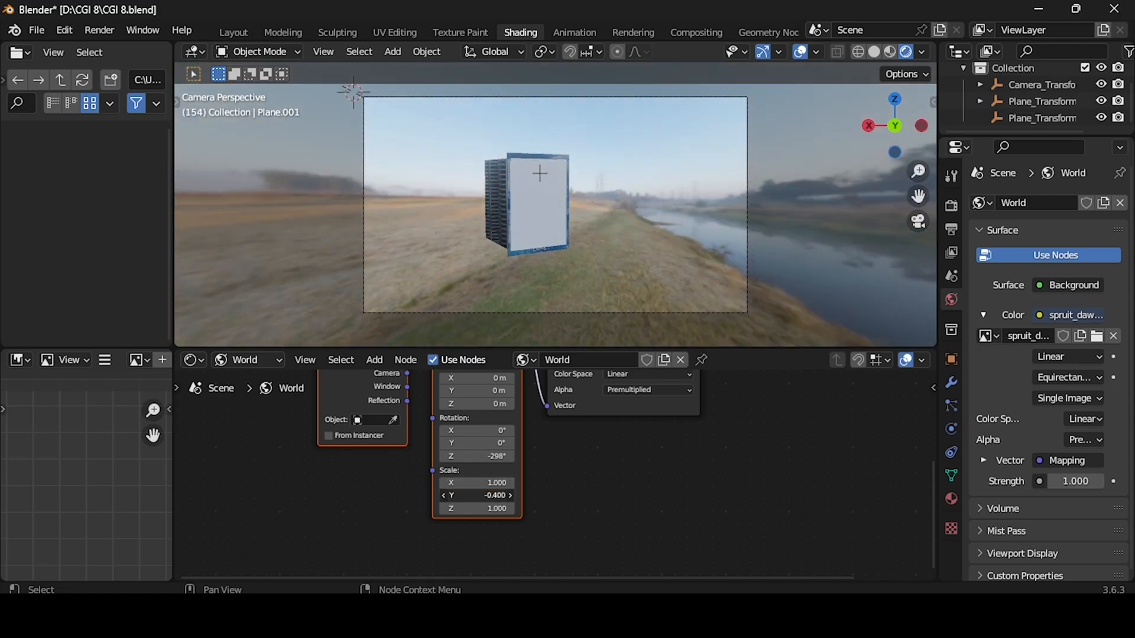
left_click_drag(477, 495, 499, 495)
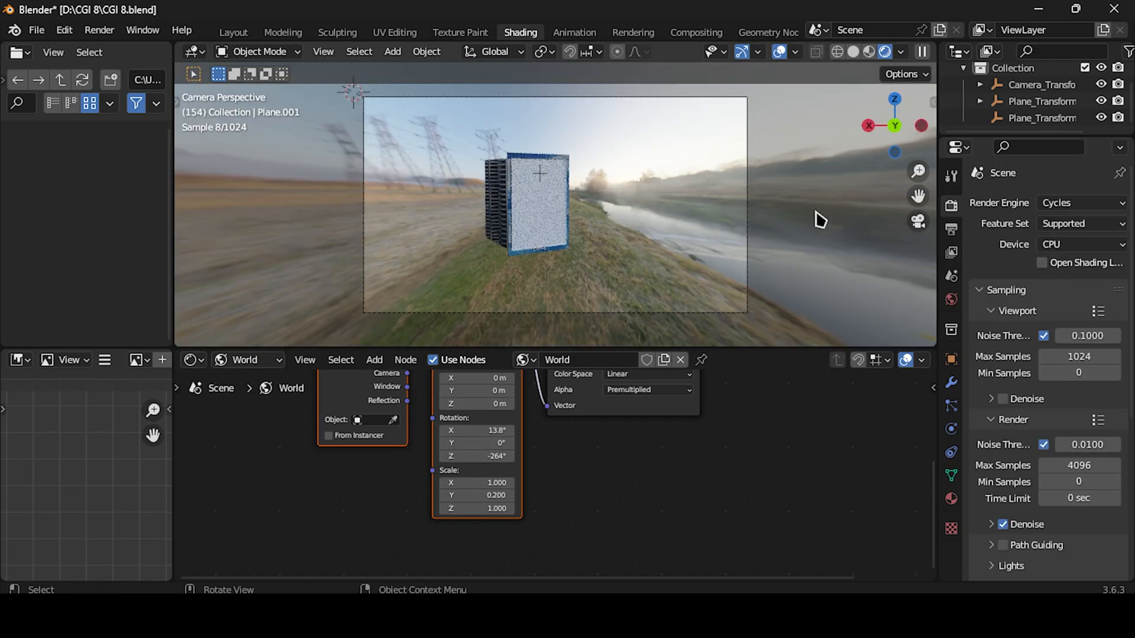
left_click(1003, 508)
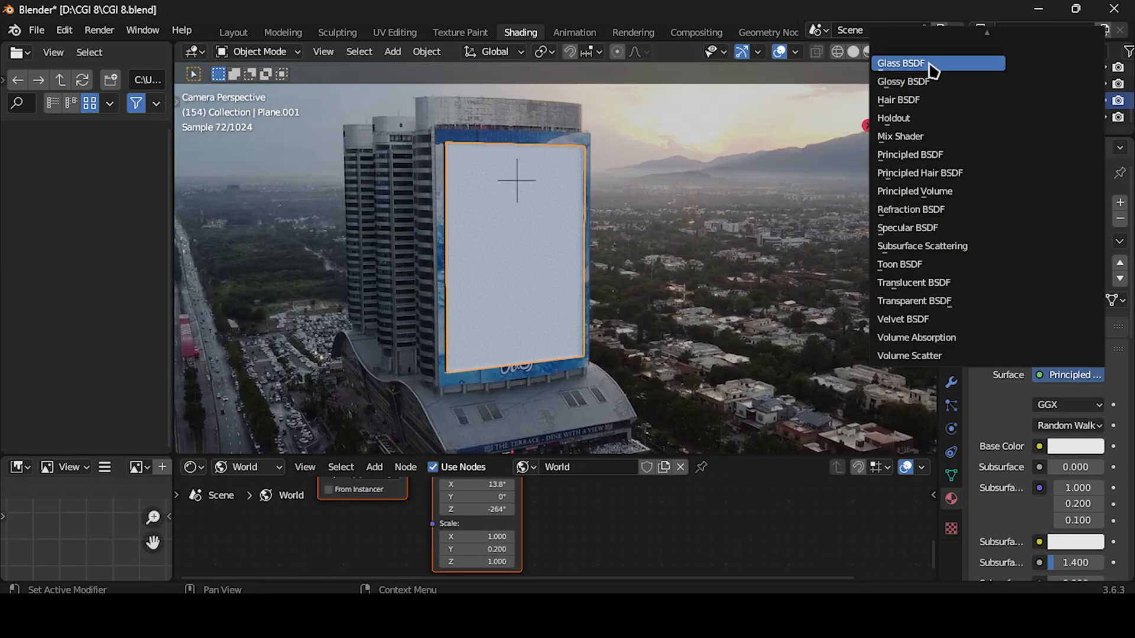
Set the box material's surface to Glass BSDF
left_click(899, 62)
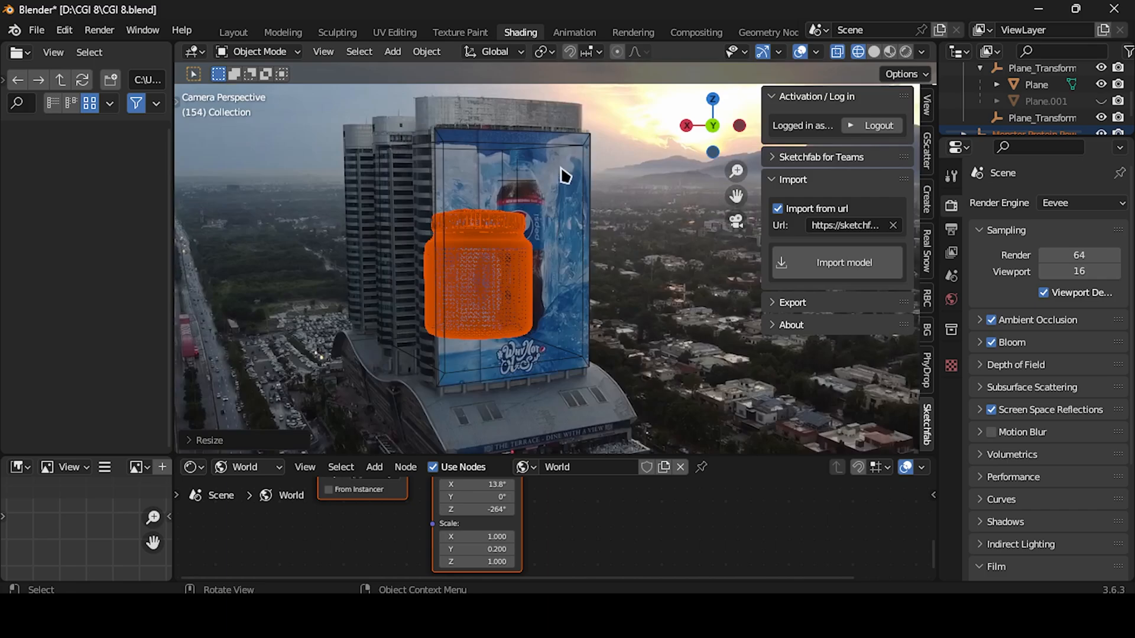
Scale the Monster jar down so it fits inside the glass box
left_click_drag(565, 176, 590, 262)
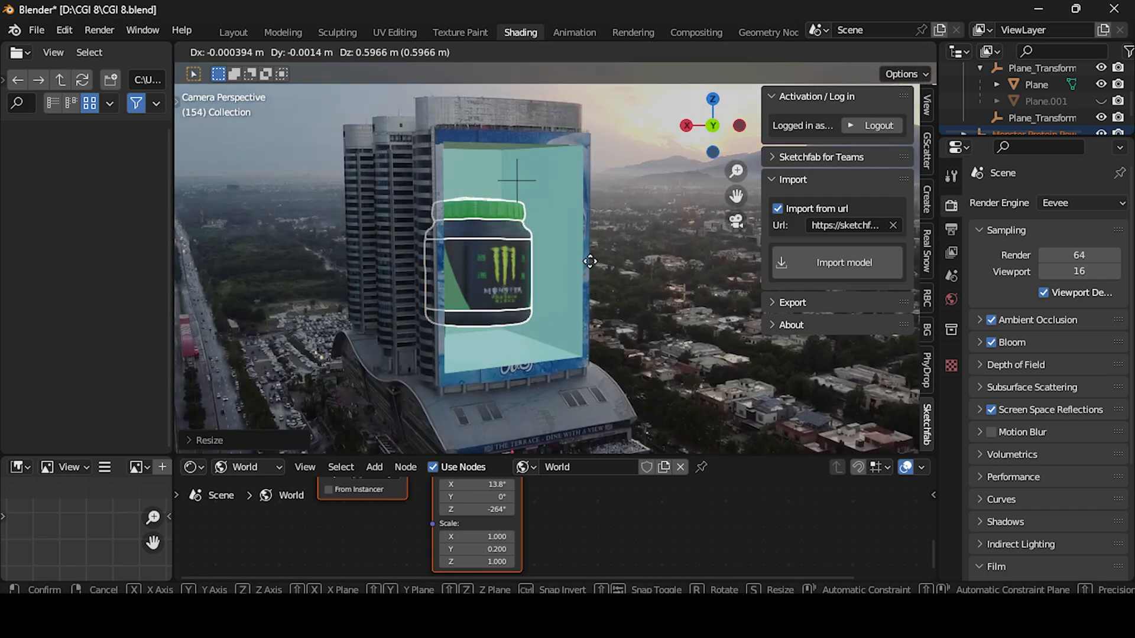
left_click(573, 32)
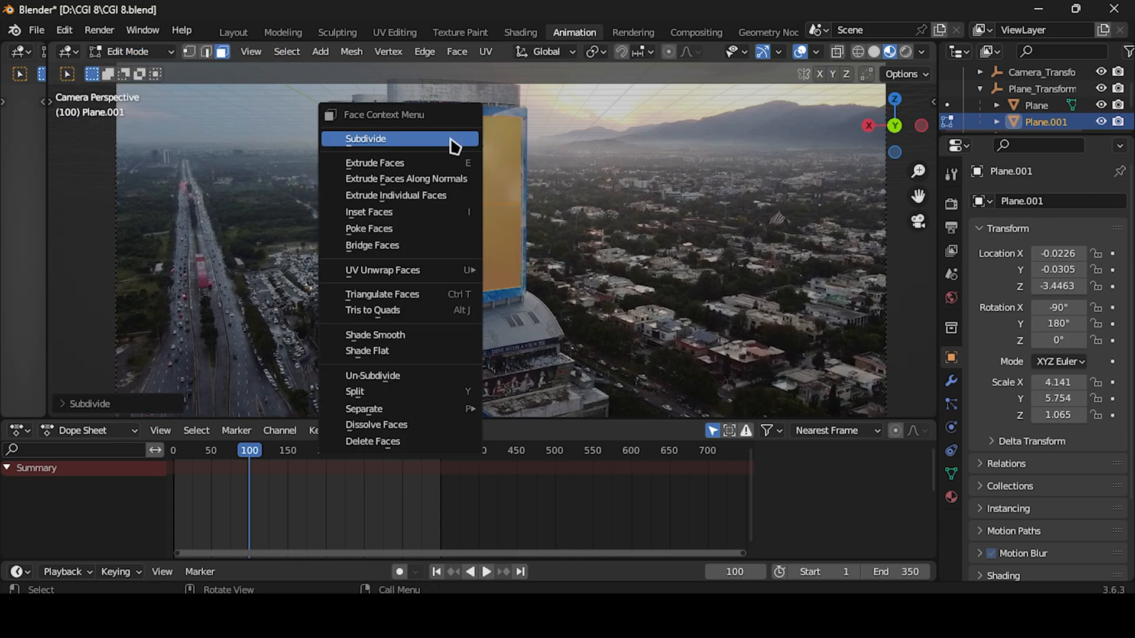
Subdivide Plane.001, apply Quick Explode so it shatters, and check it by playing the timeline
left_click(365, 138)
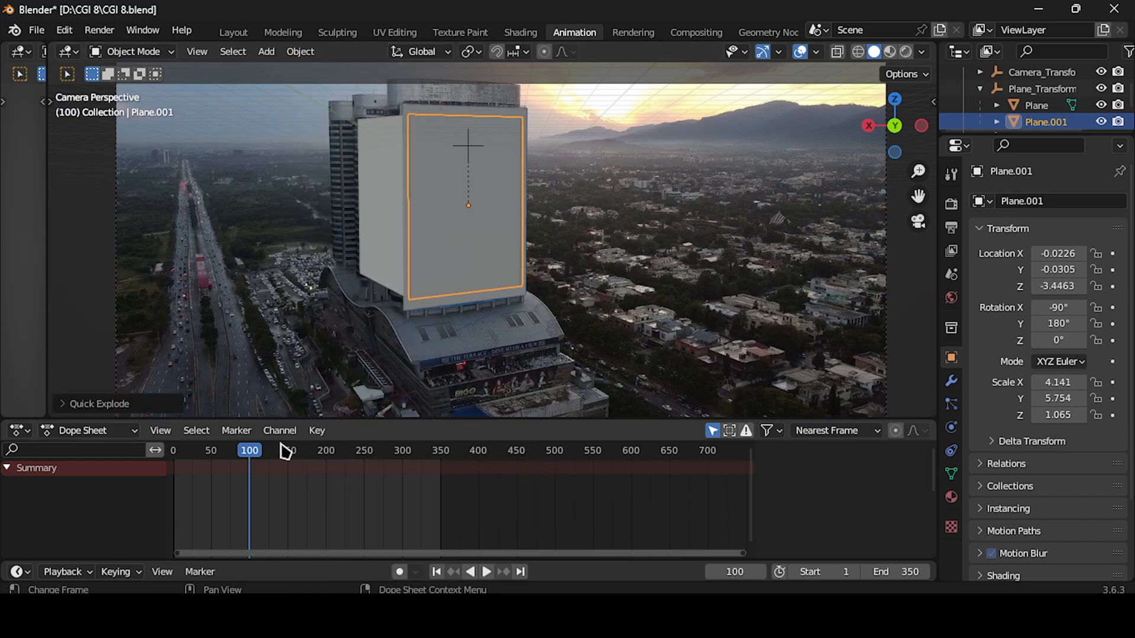
left_click(486, 572)
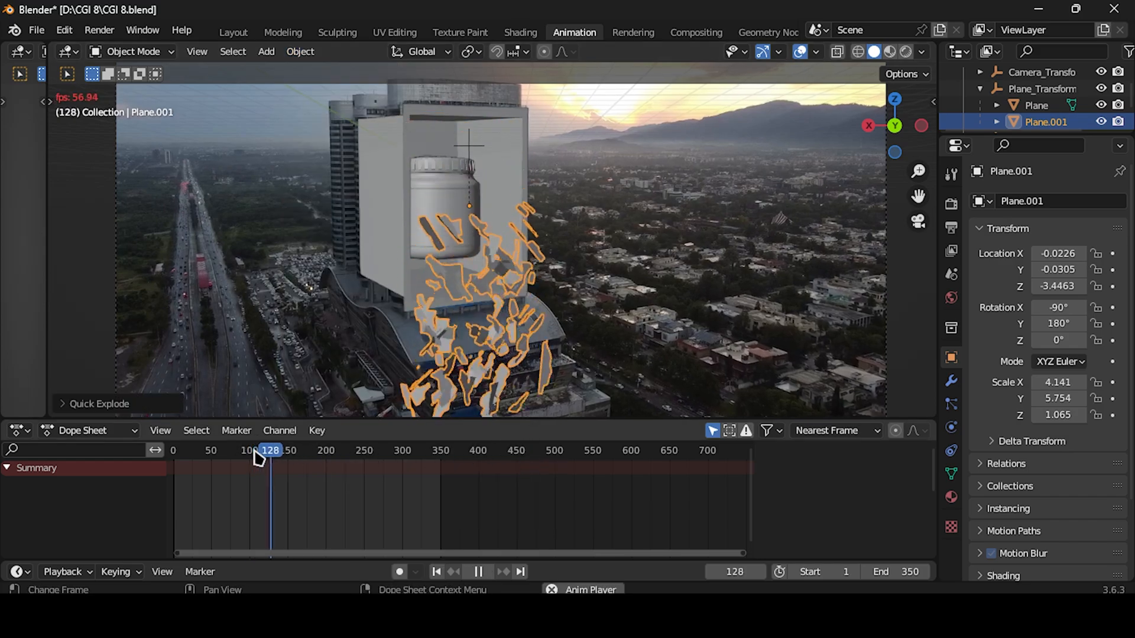
left_click(175, 450)
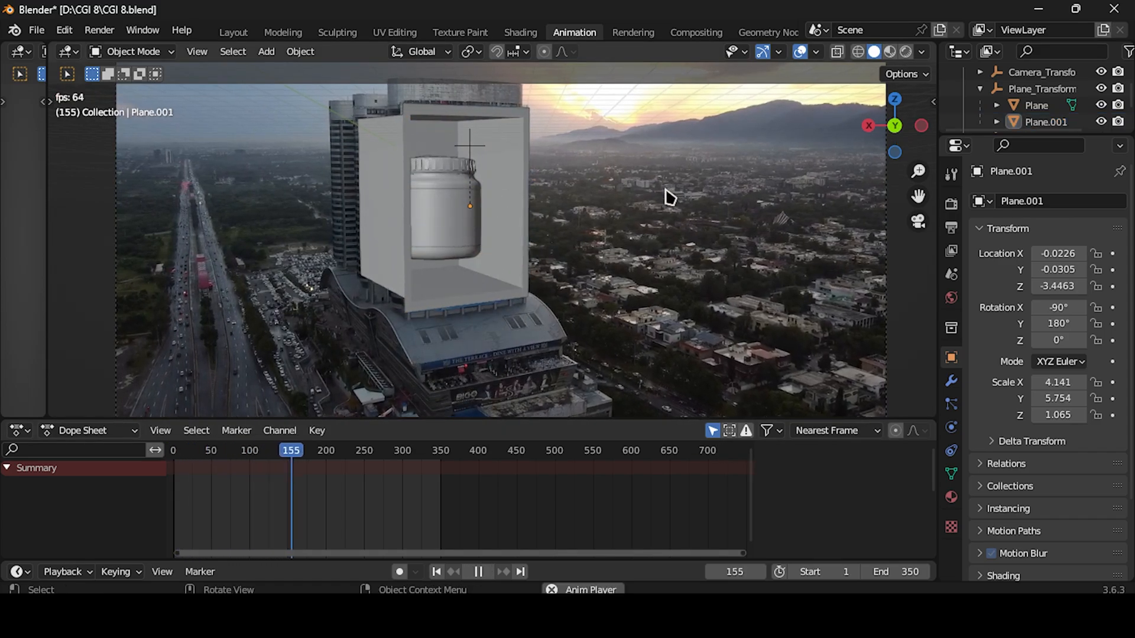
left_click(250, 450)
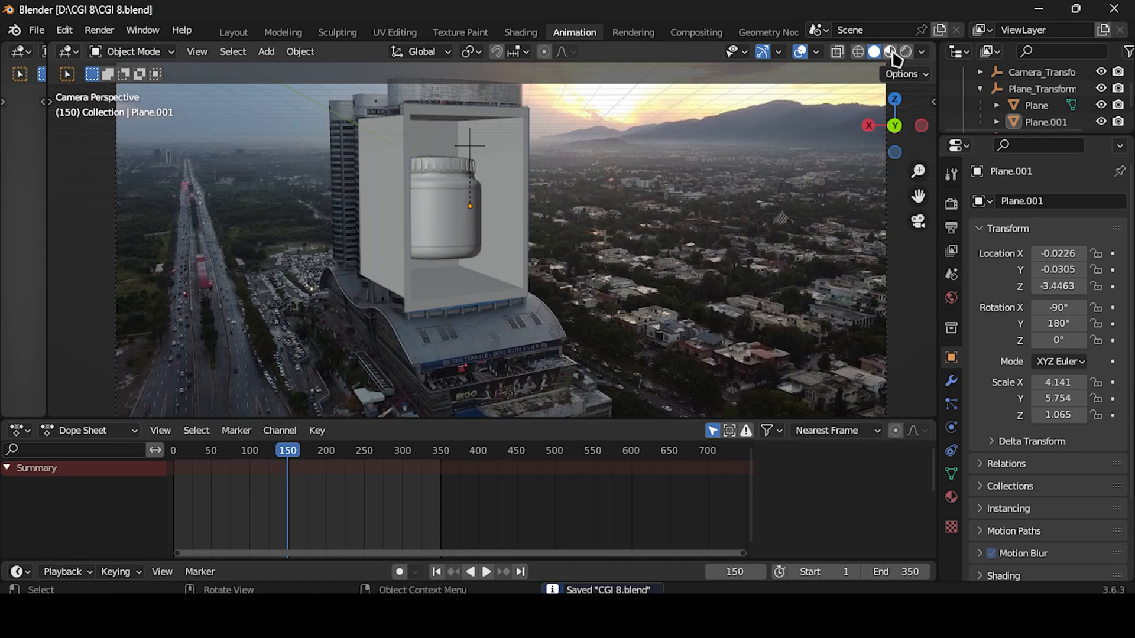
Set the jar's rotation to XYZ Euler and keyframe it moving out in front of the billboard
left_click(891, 51)
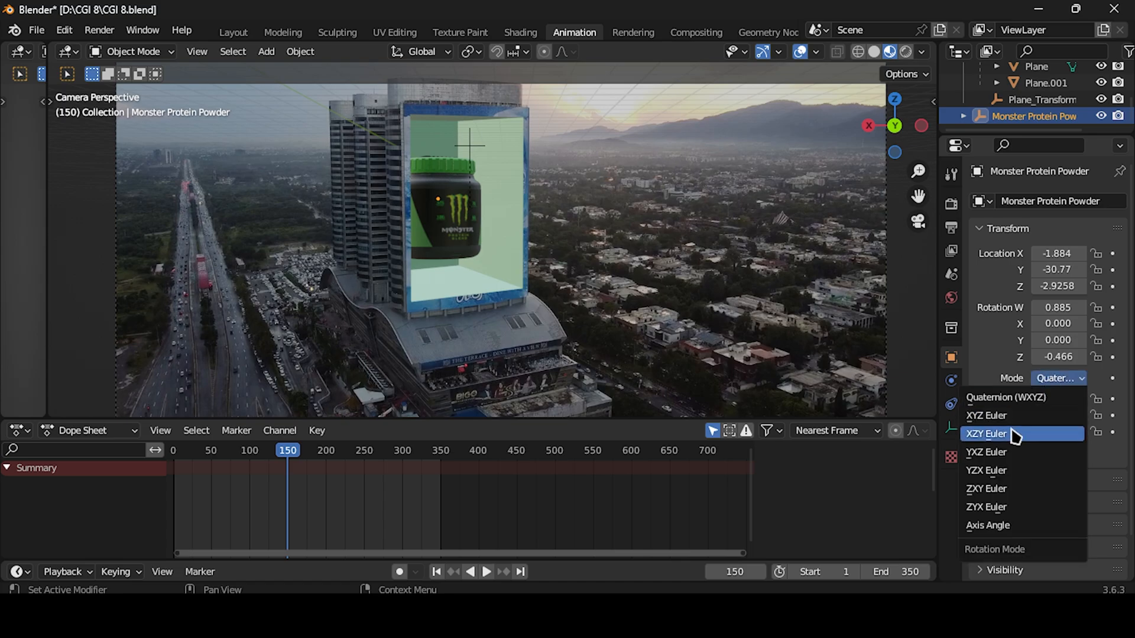
left_click(984, 414)
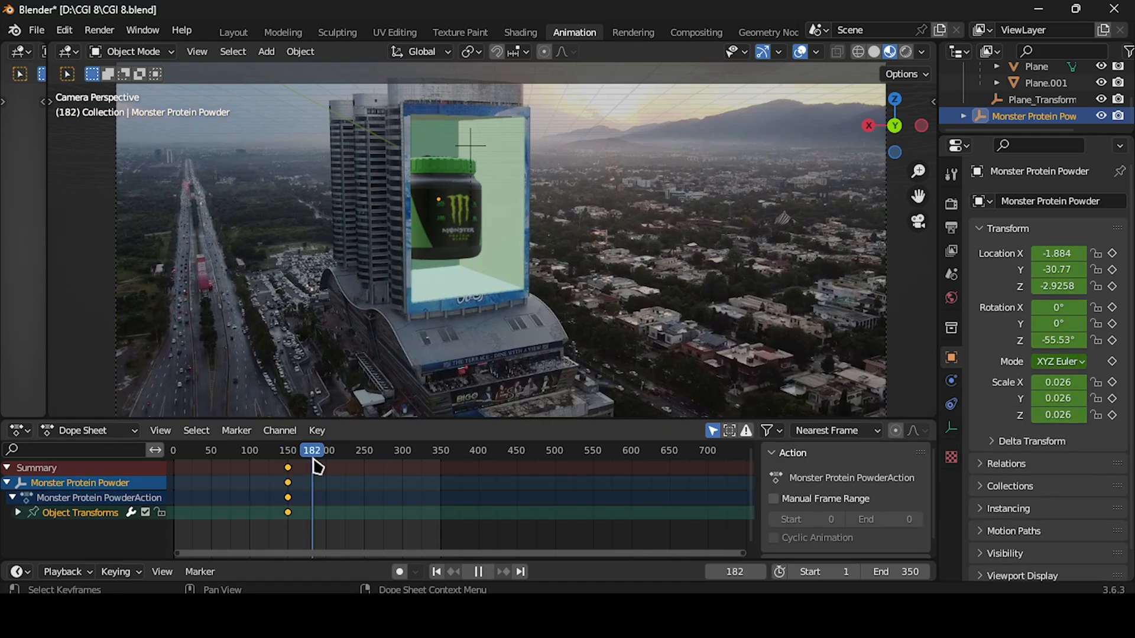
left_click_drag(310, 450, 326, 450)
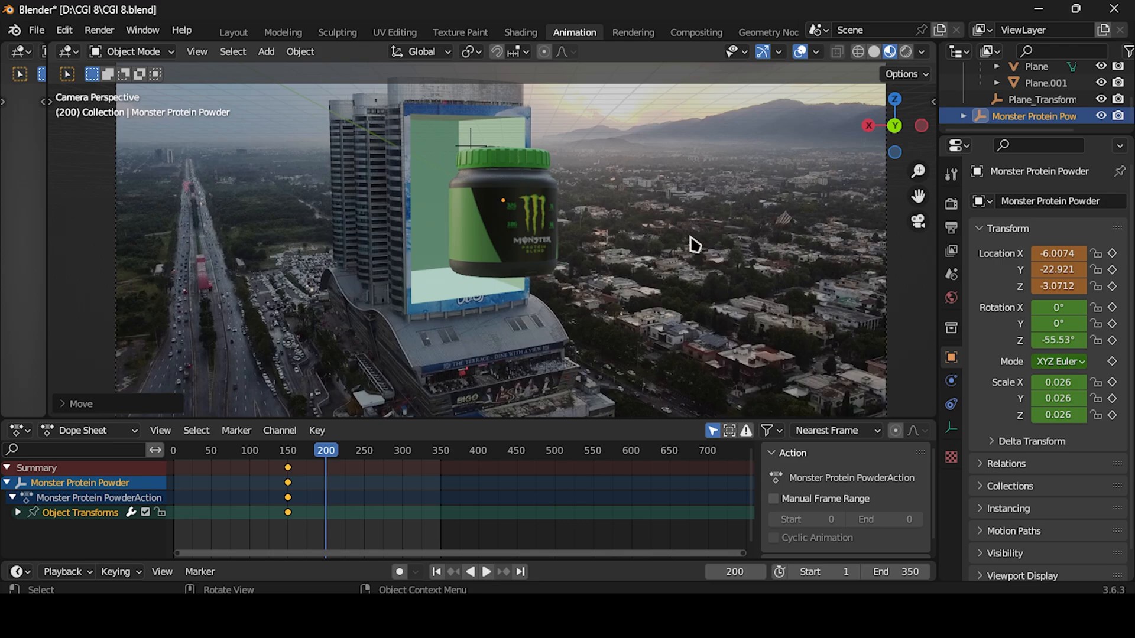
left_click_drag(688, 243, 620, 237)
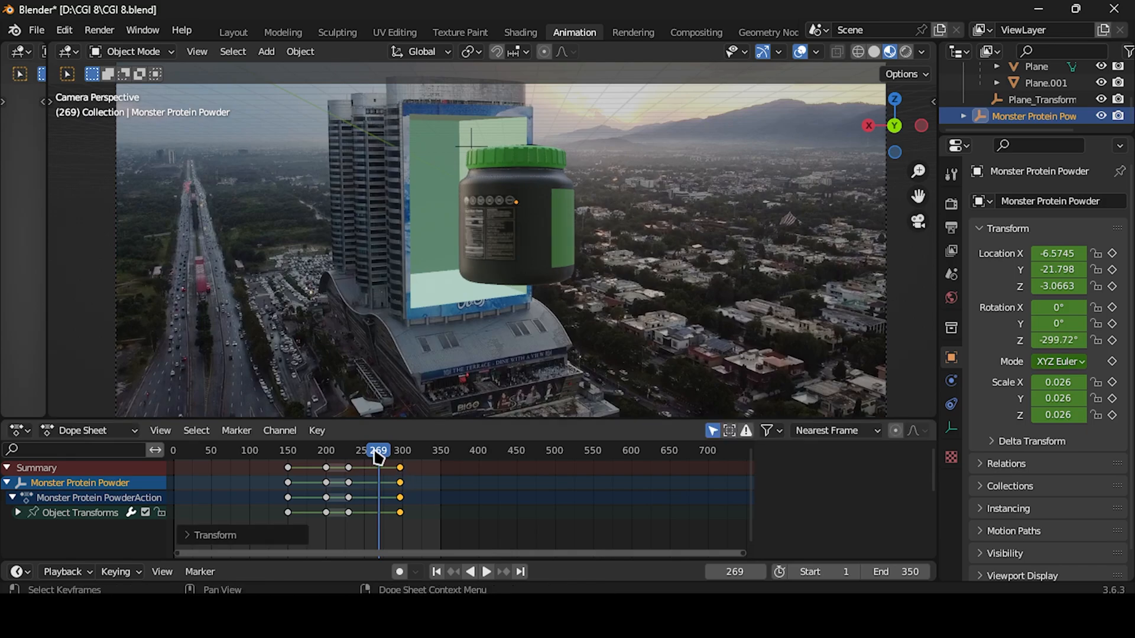
Play and scrub the timeline to review the jar's spinning flight out of the box
left_click(485, 572)
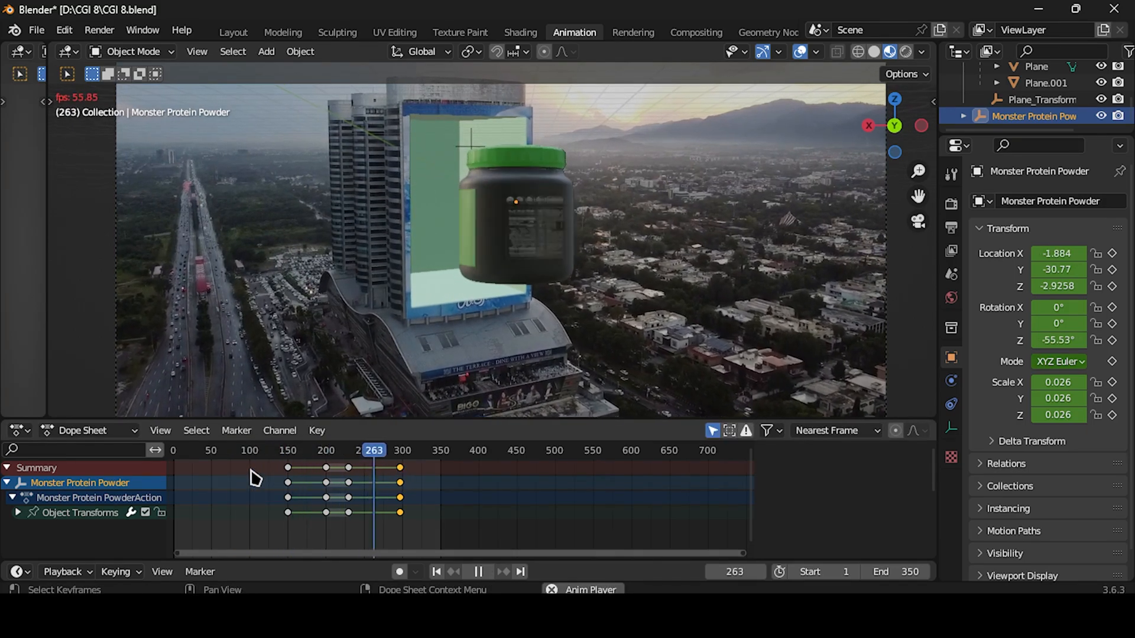
left_click_drag(374, 451, 201, 451)
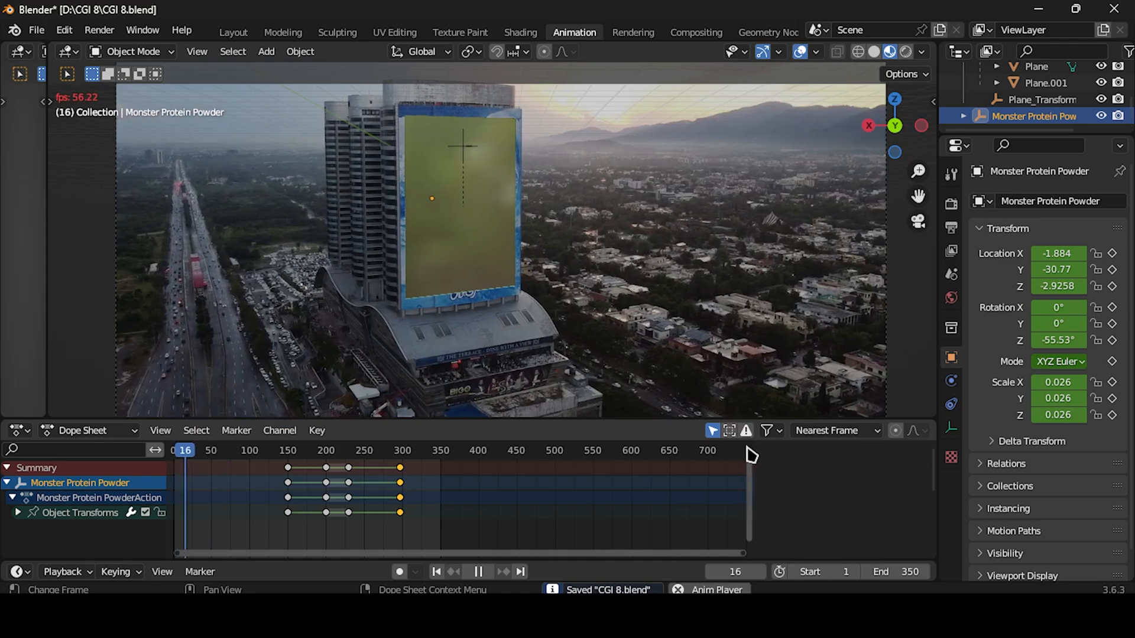
left_click(478, 571)
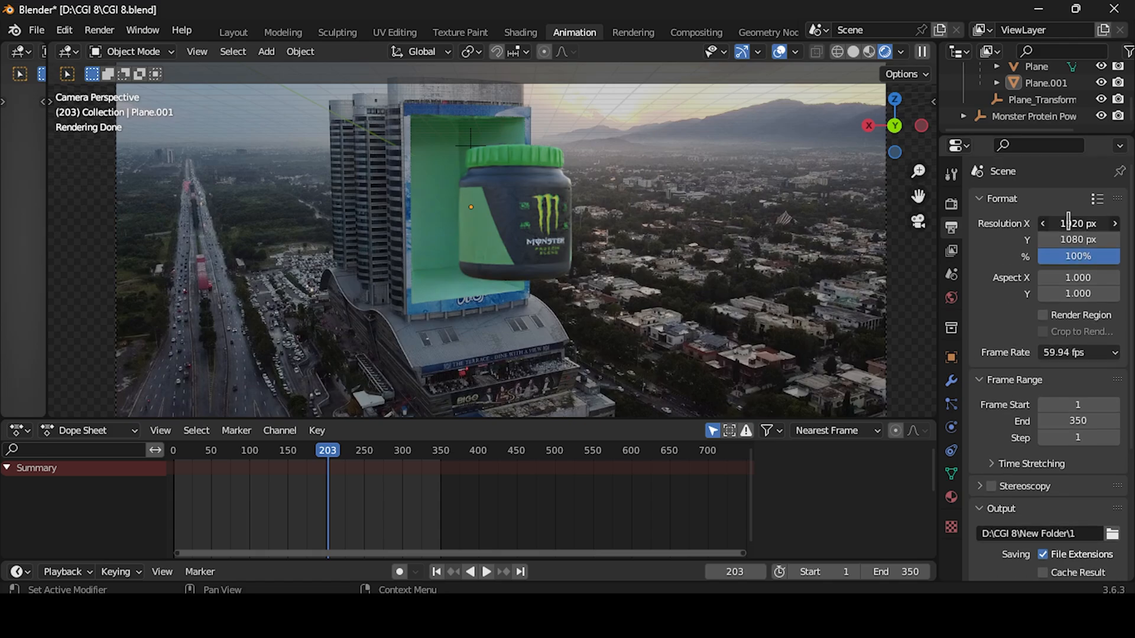
Set the output resolution to 1280×720, return to the first frame and start Render Animation
type("128")
left_click(1078, 239)
type("720")
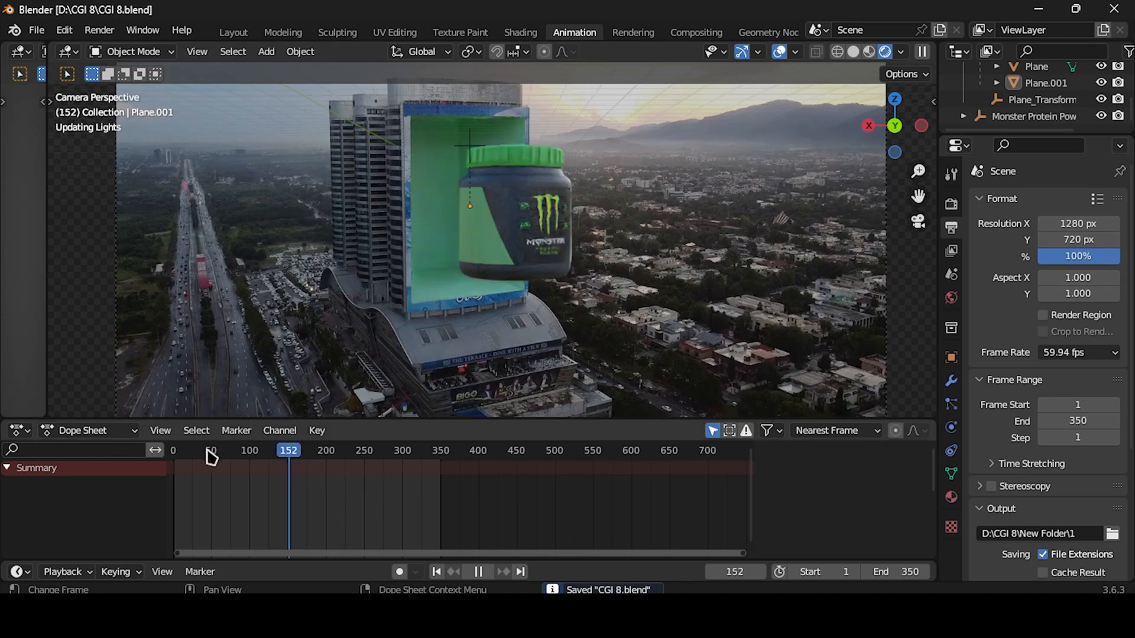
left_click(435, 572)
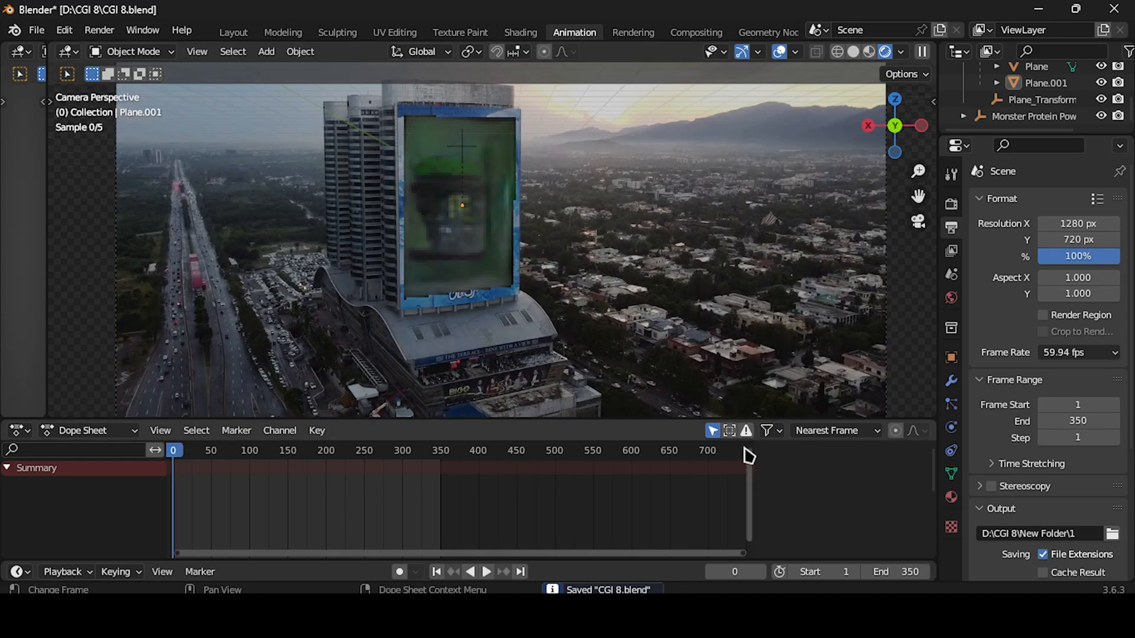
left_click(100, 30)
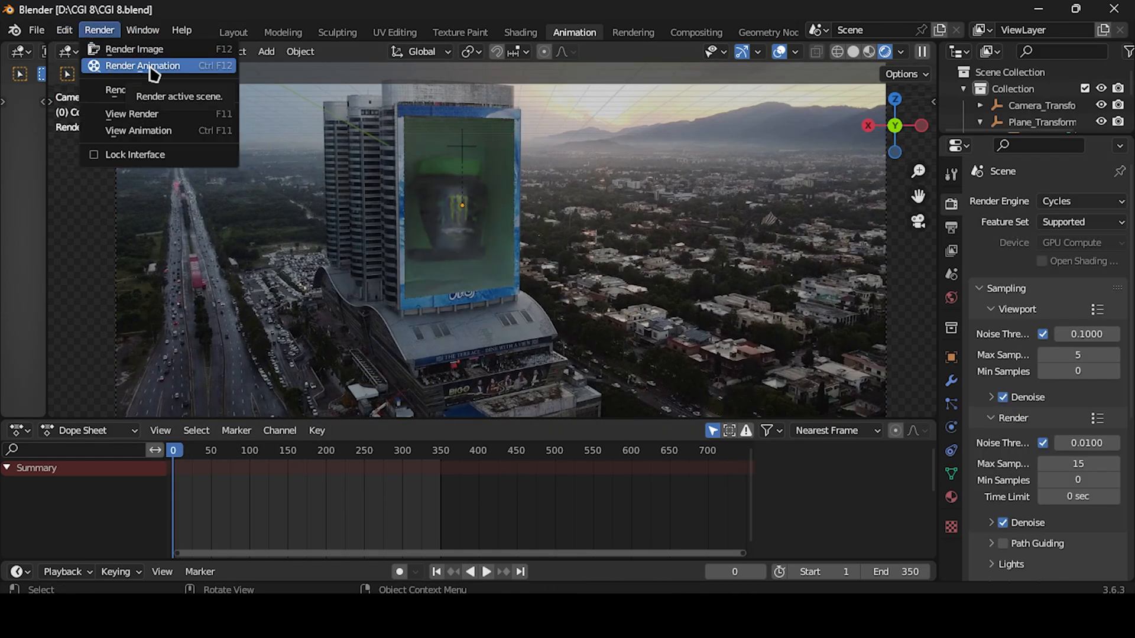
left_click(143, 67)
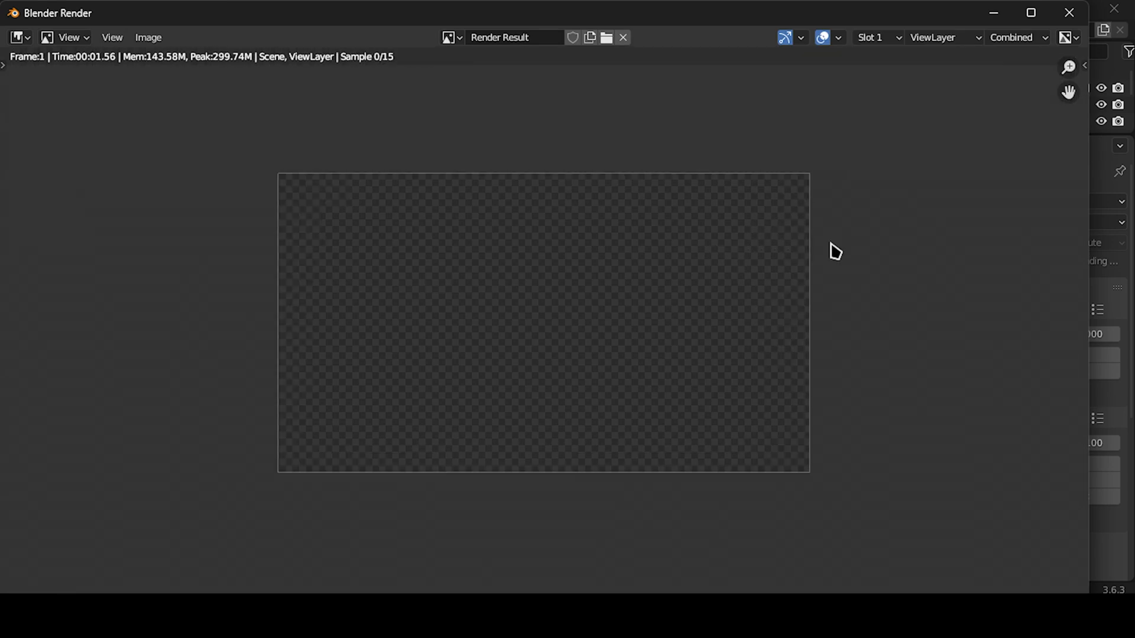